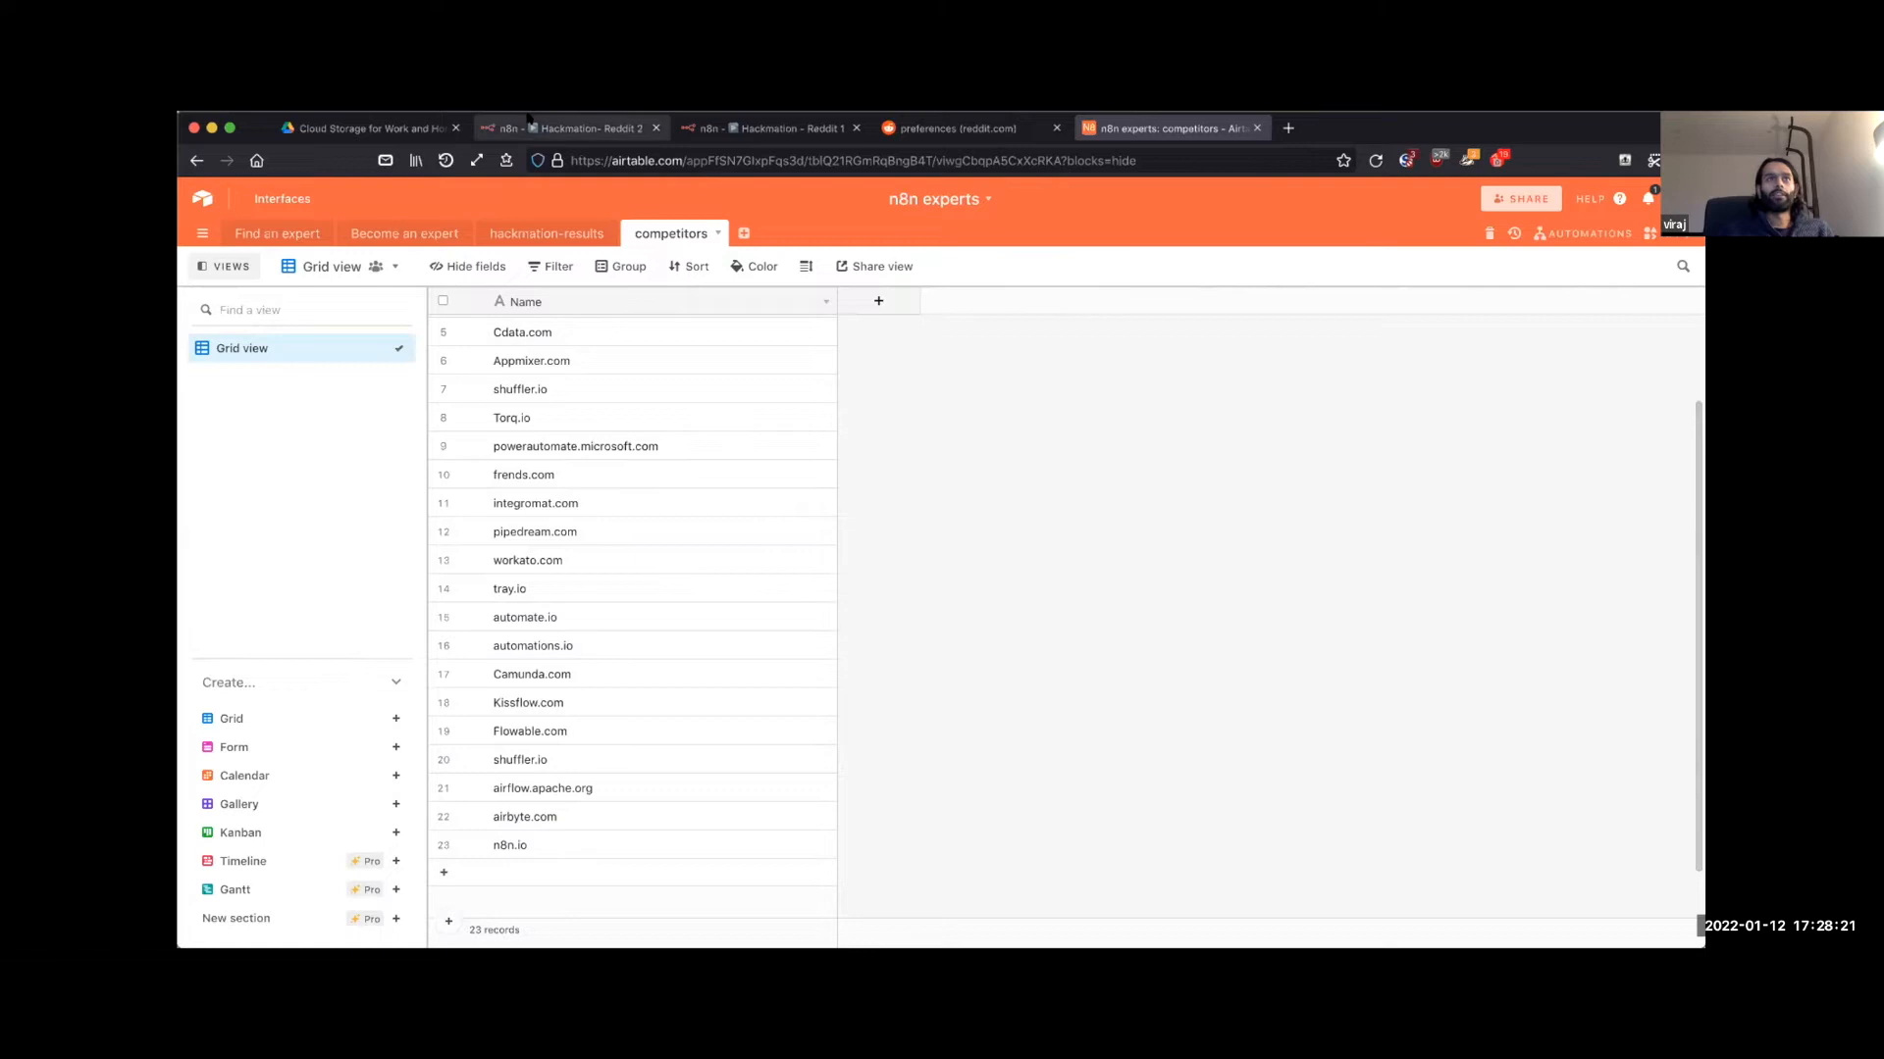
# Step: Review the two n8n Reddit search workflows and return to the Airtable base
pyautogui.click(767, 129)
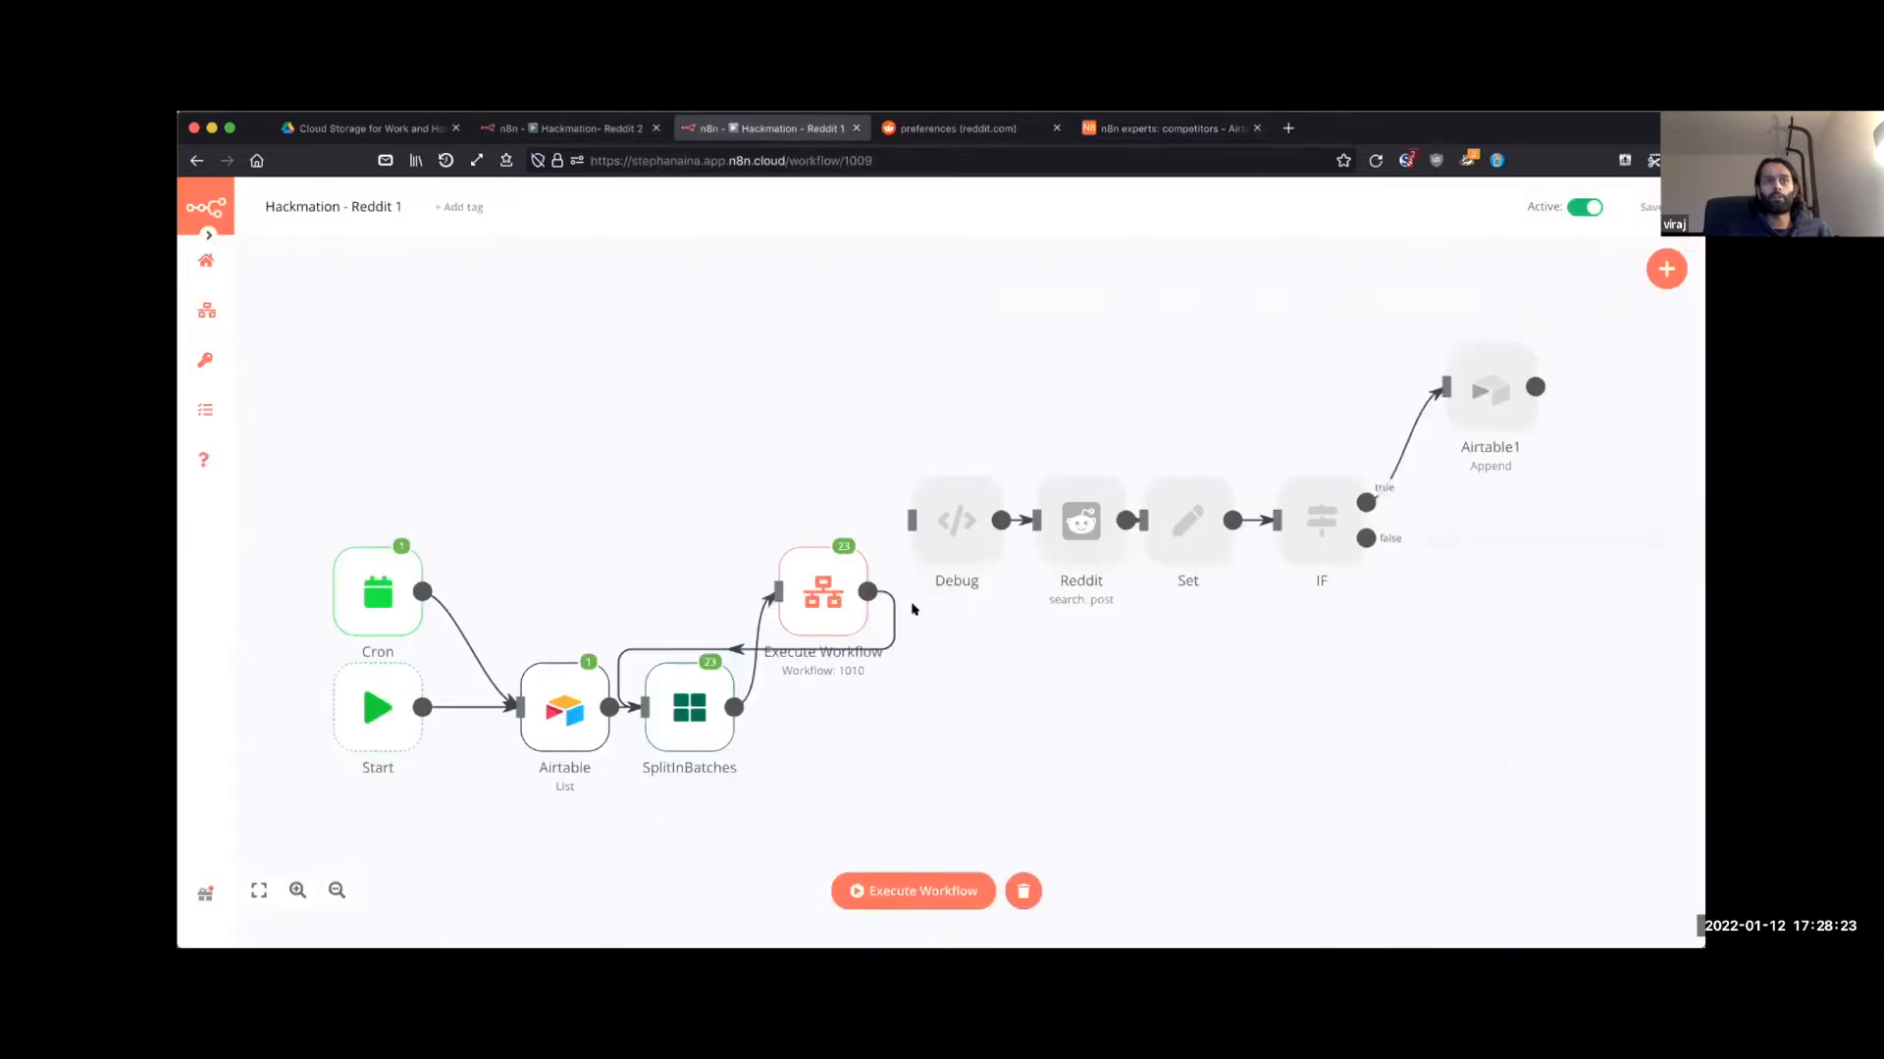
pyautogui.click(571, 128)
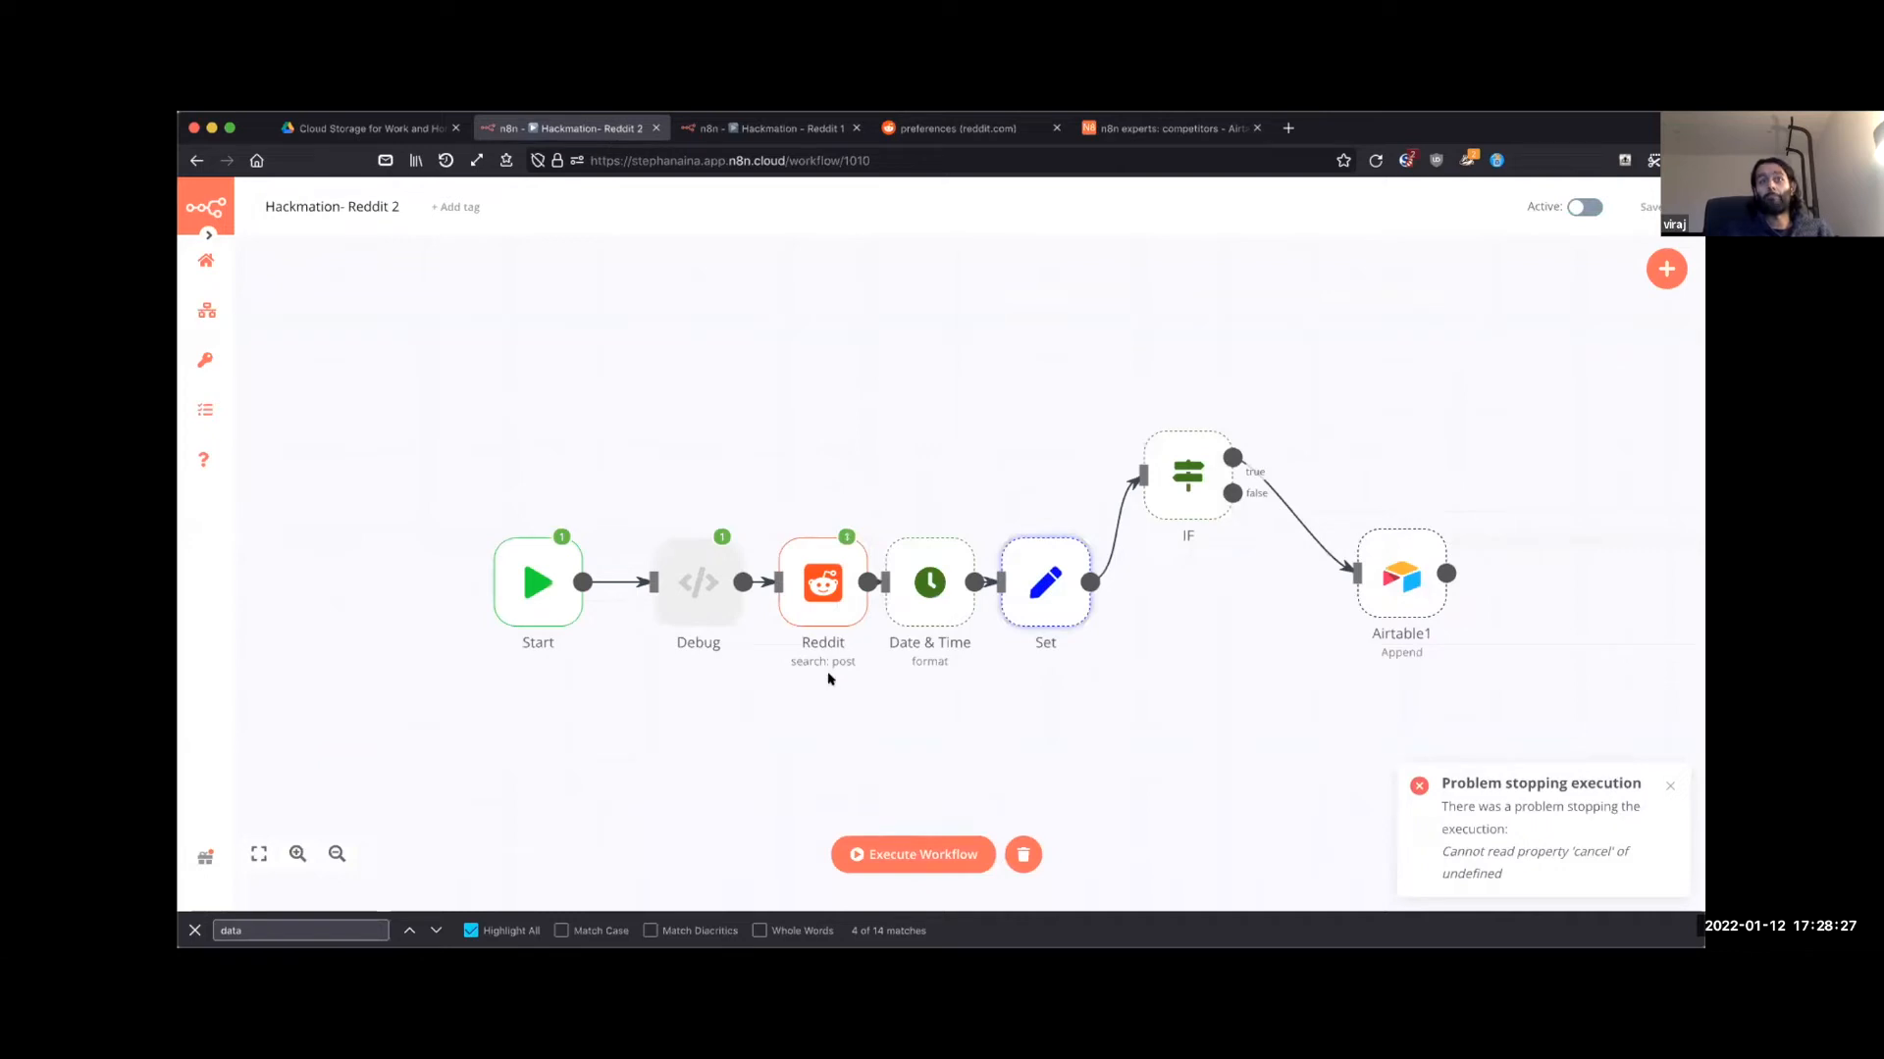
pyautogui.moveTo(1008, 541)
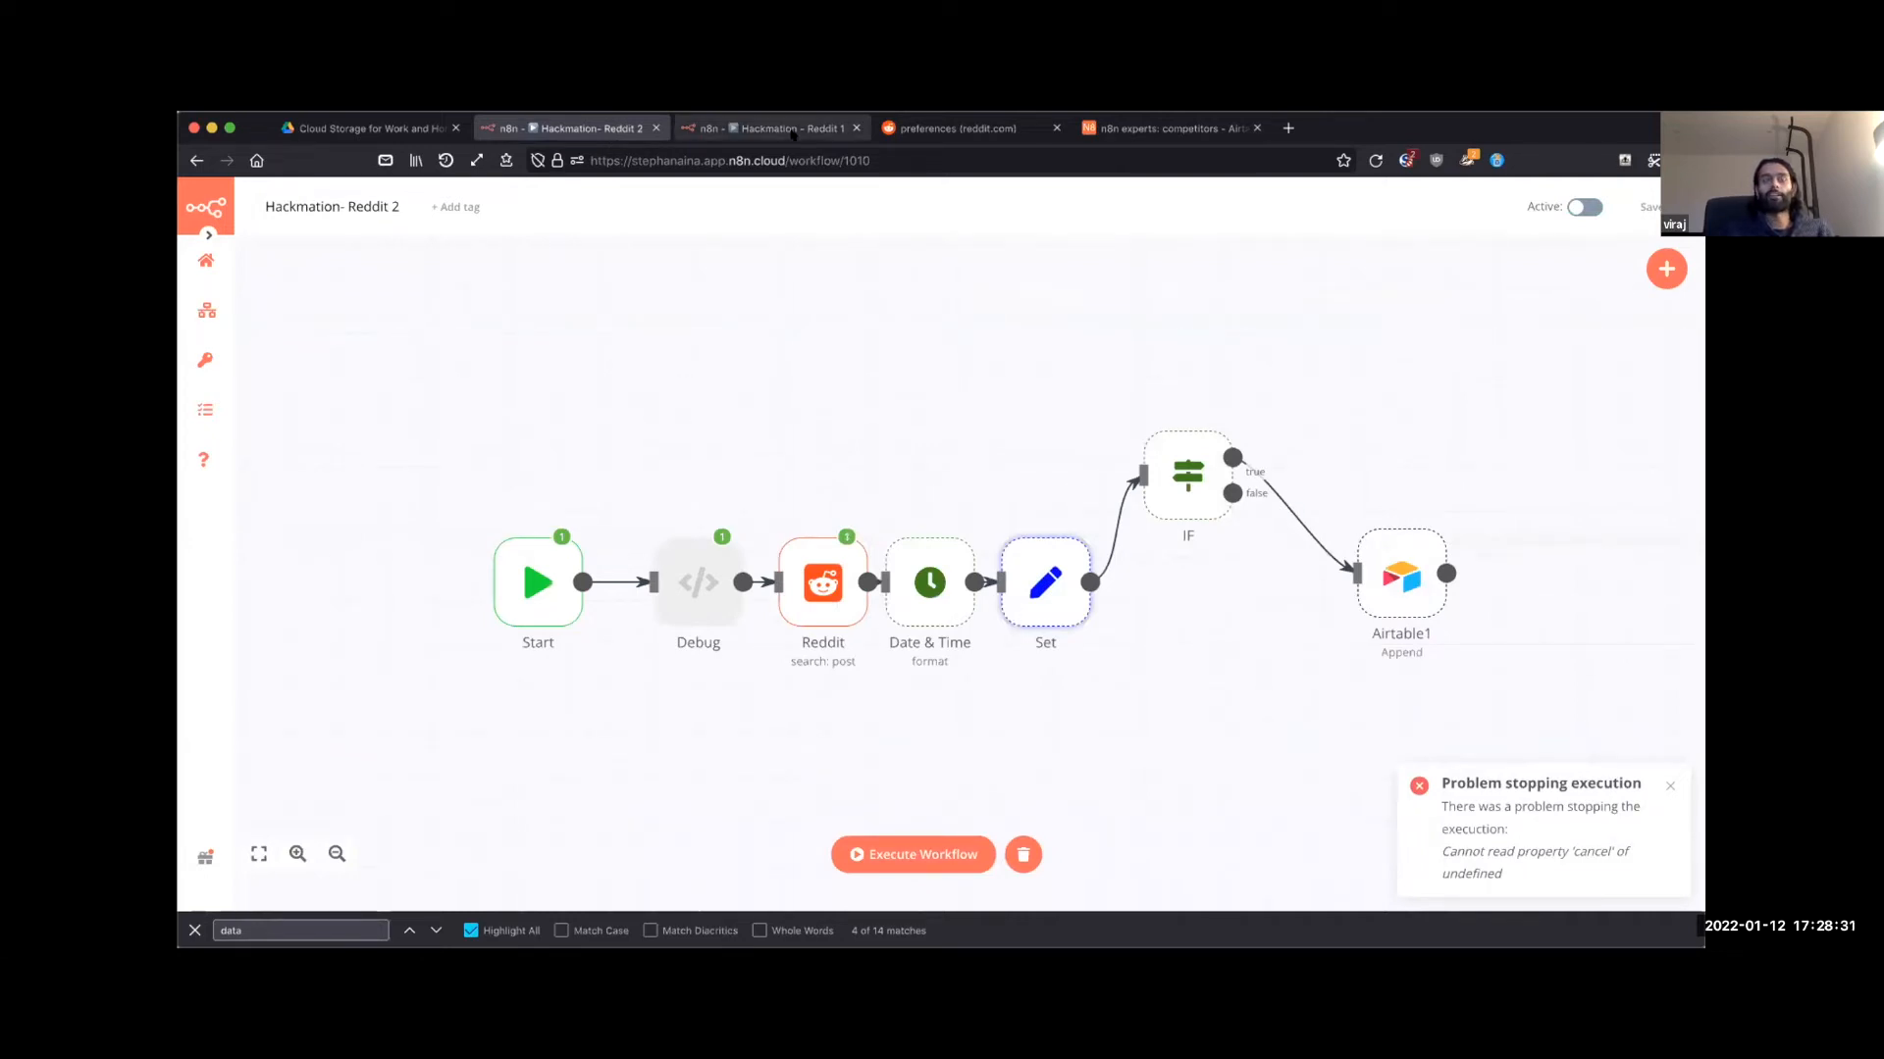
pyautogui.click(1165, 130)
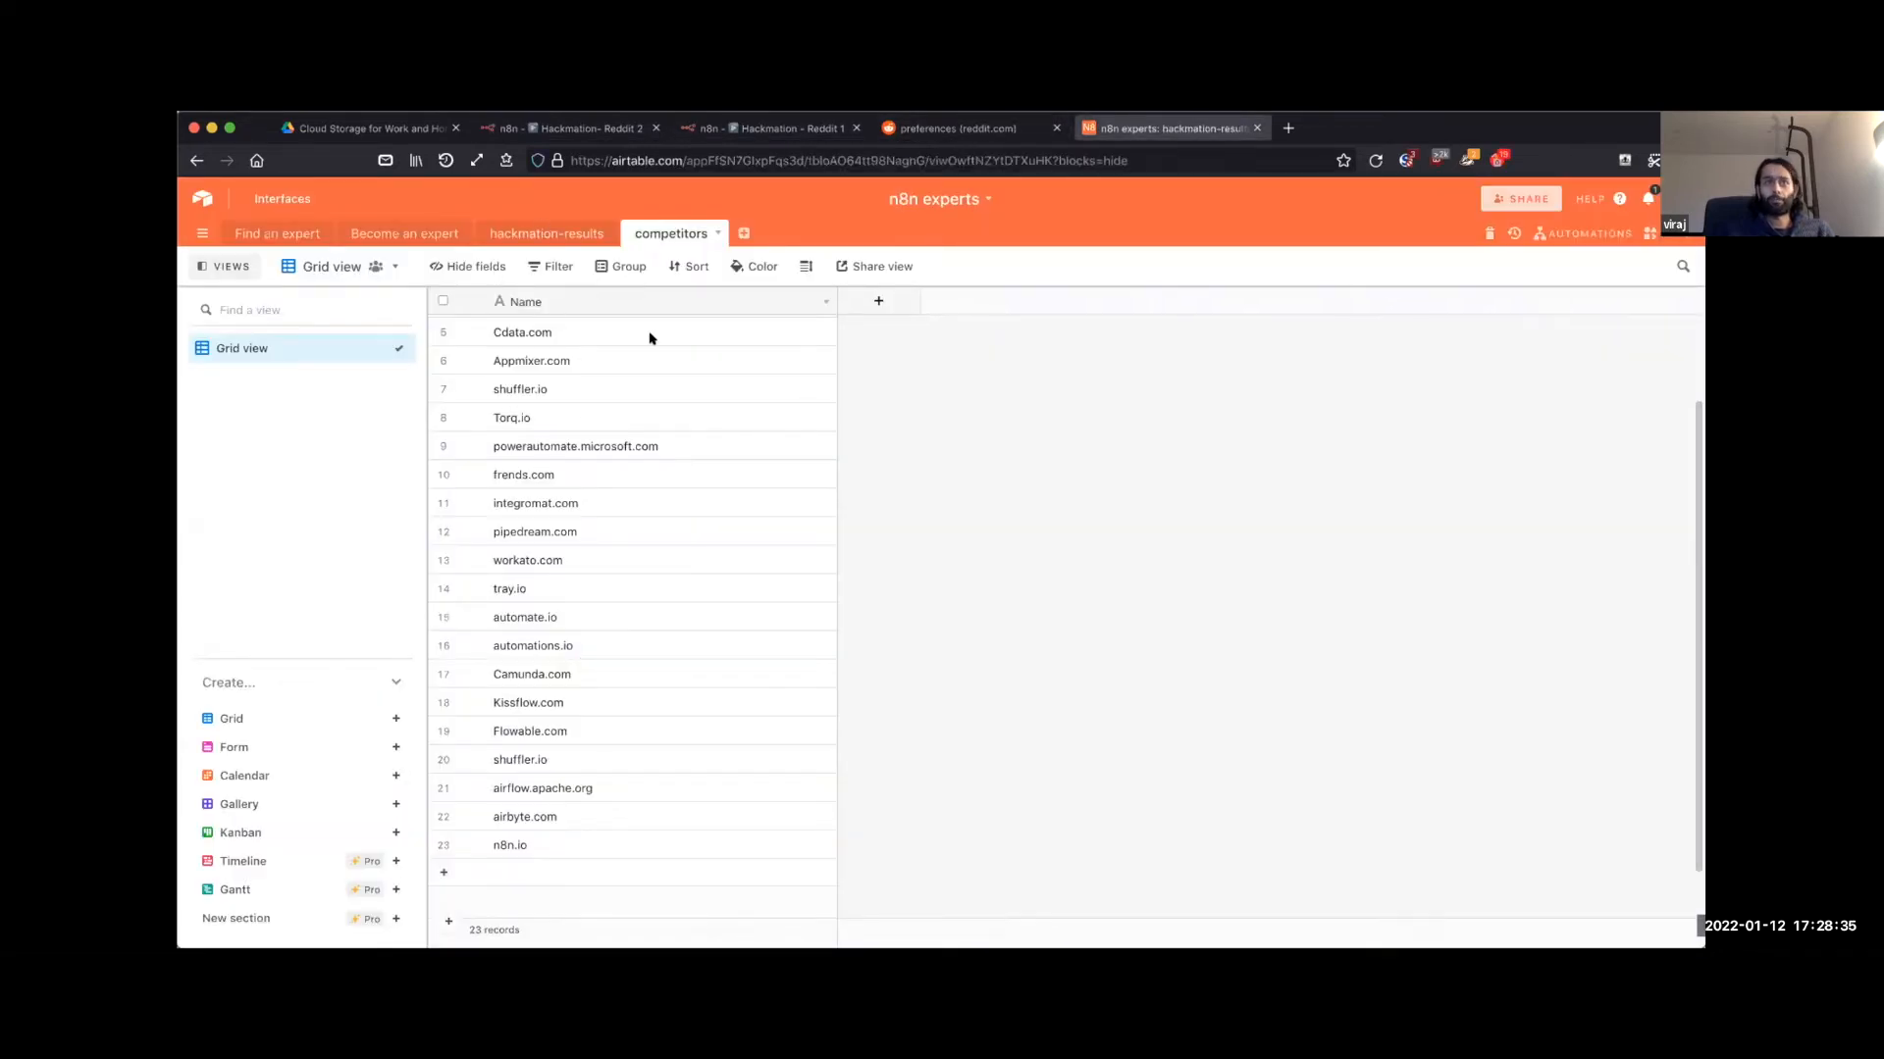
# Step: Browse the hackmation-results table of 35 appended Reddit posts and inspect a post title
pyautogui.click(545, 234)
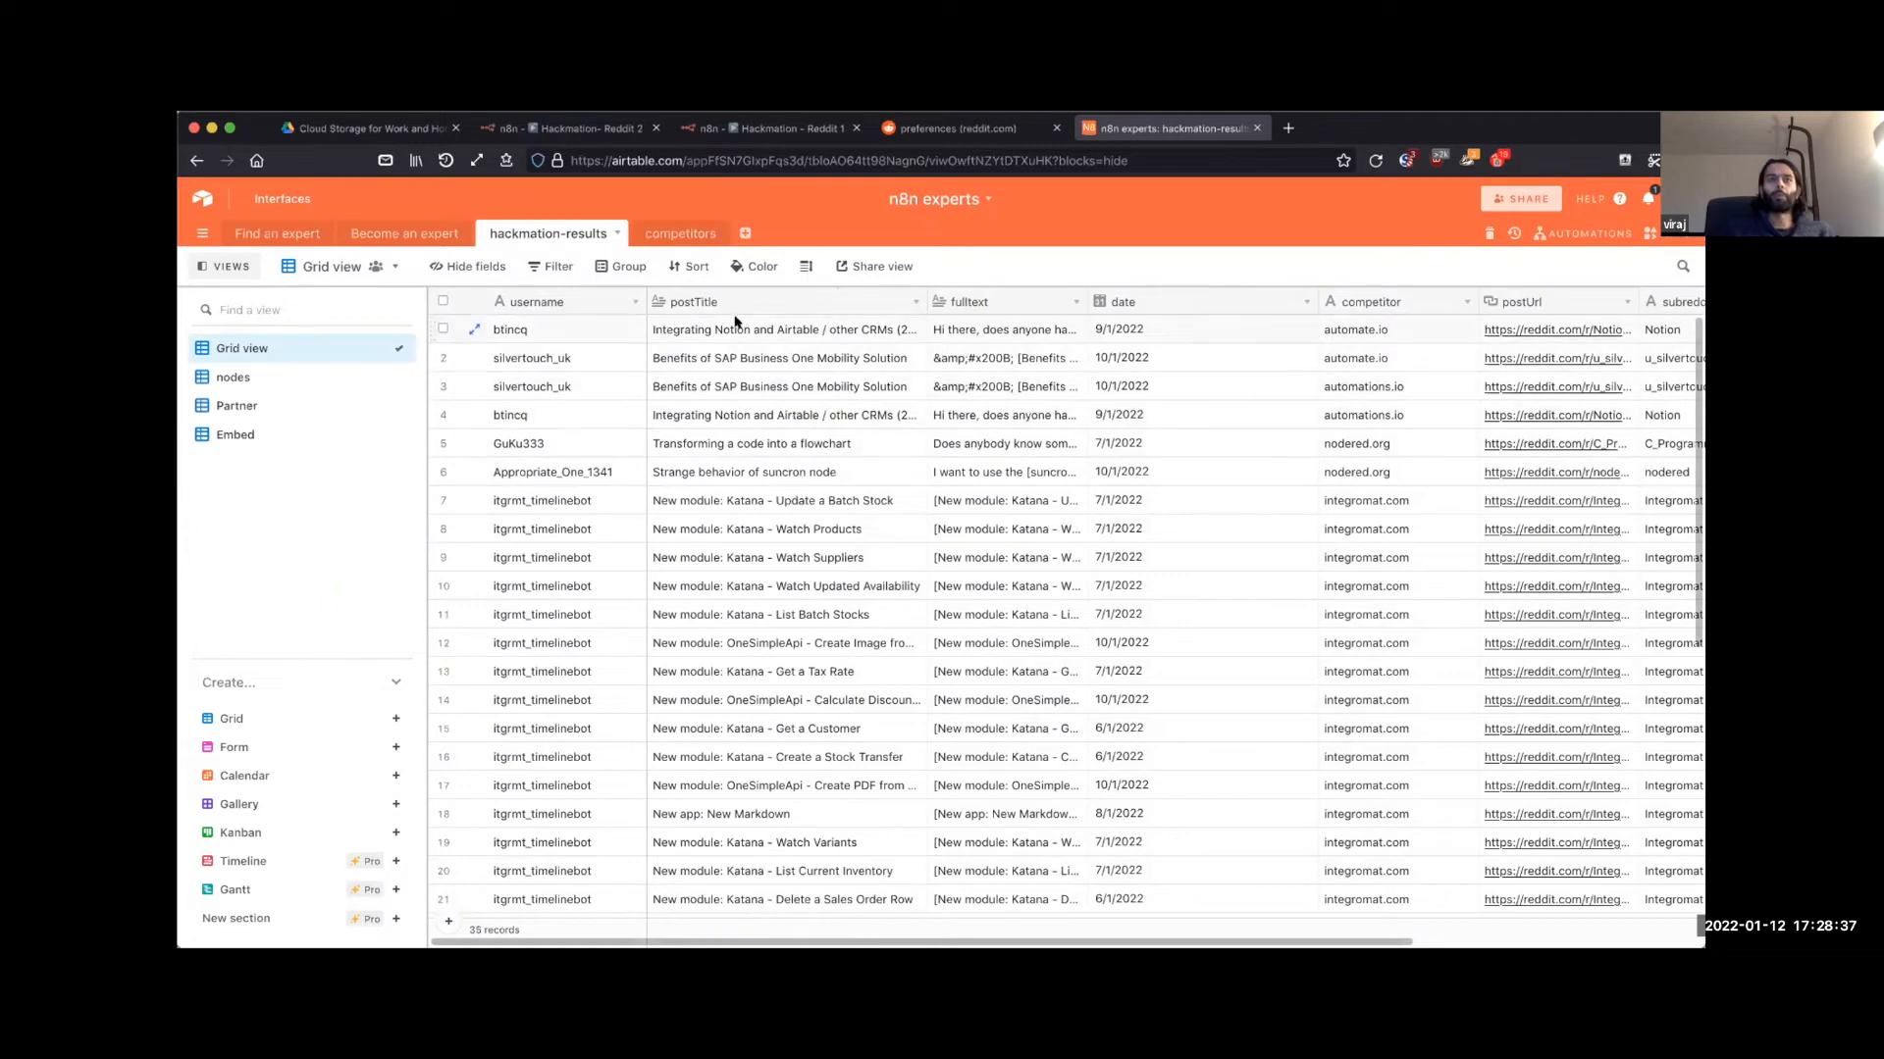
pyautogui.scroll(-3)
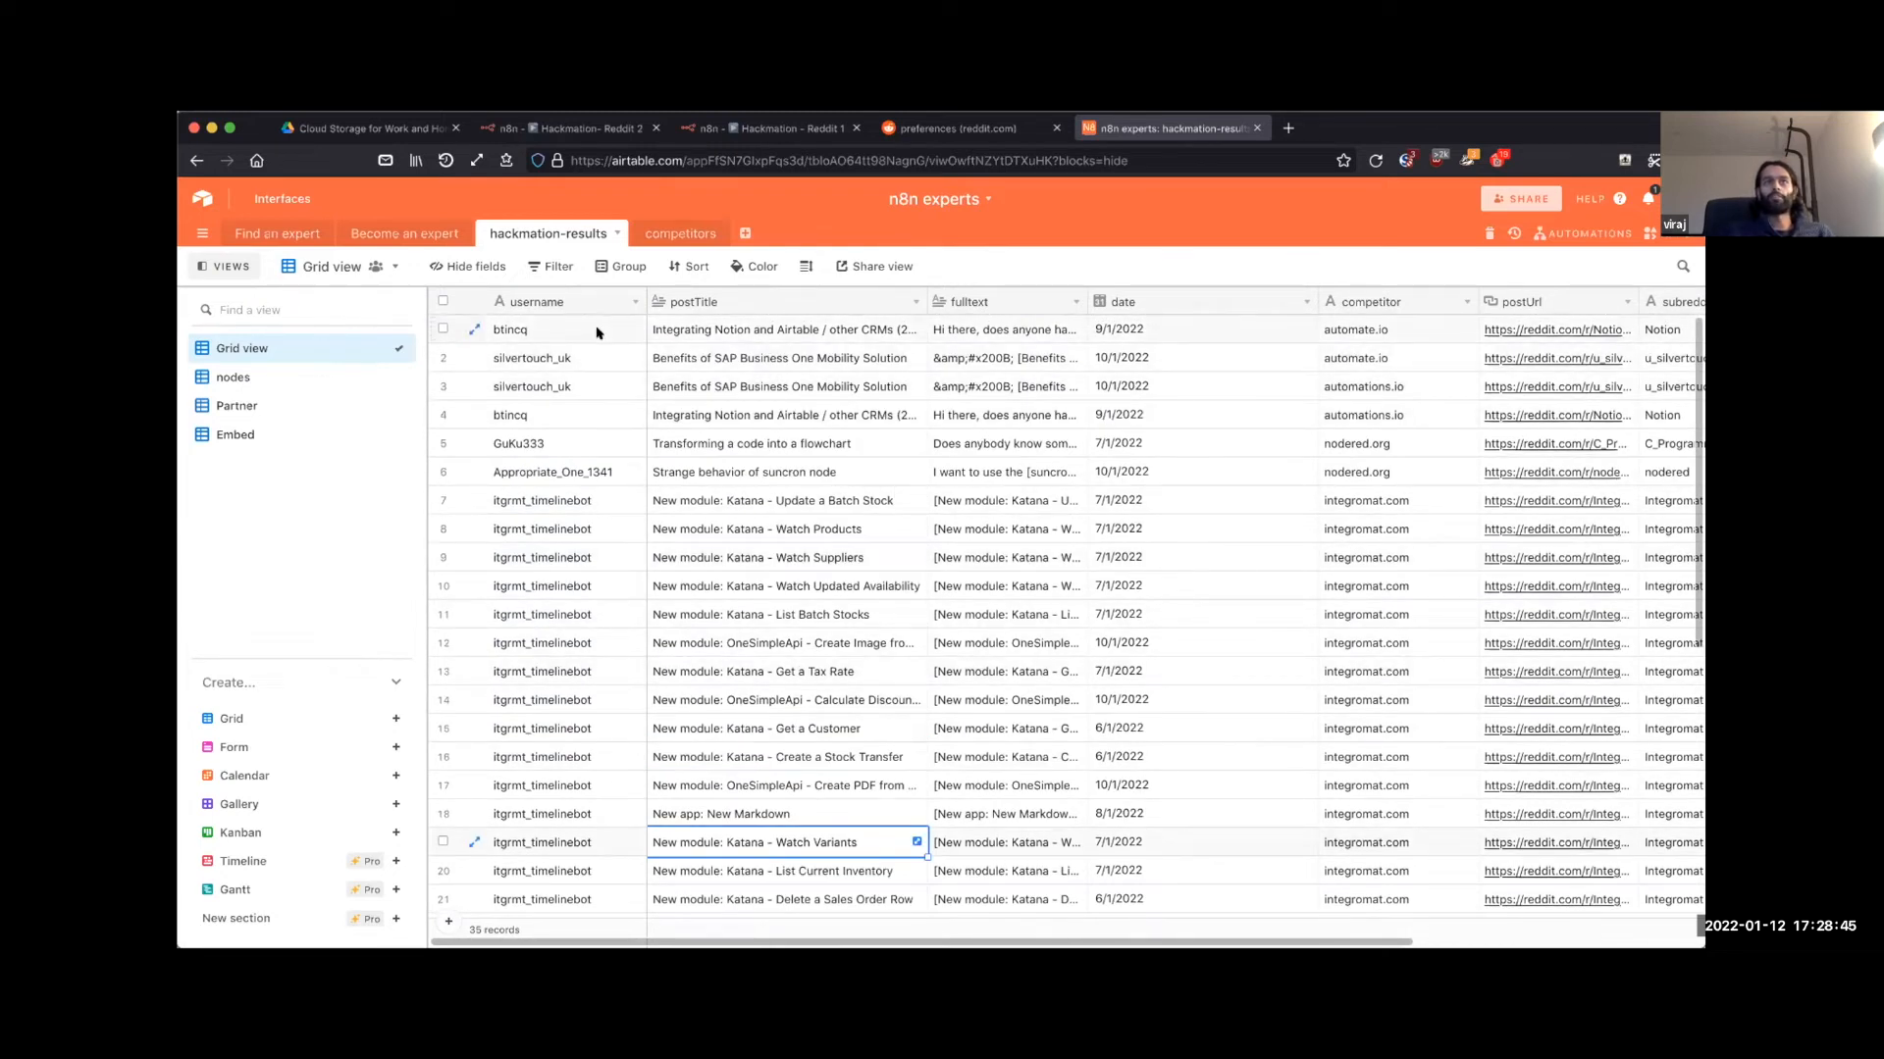
pyautogui.click(1006, 329)
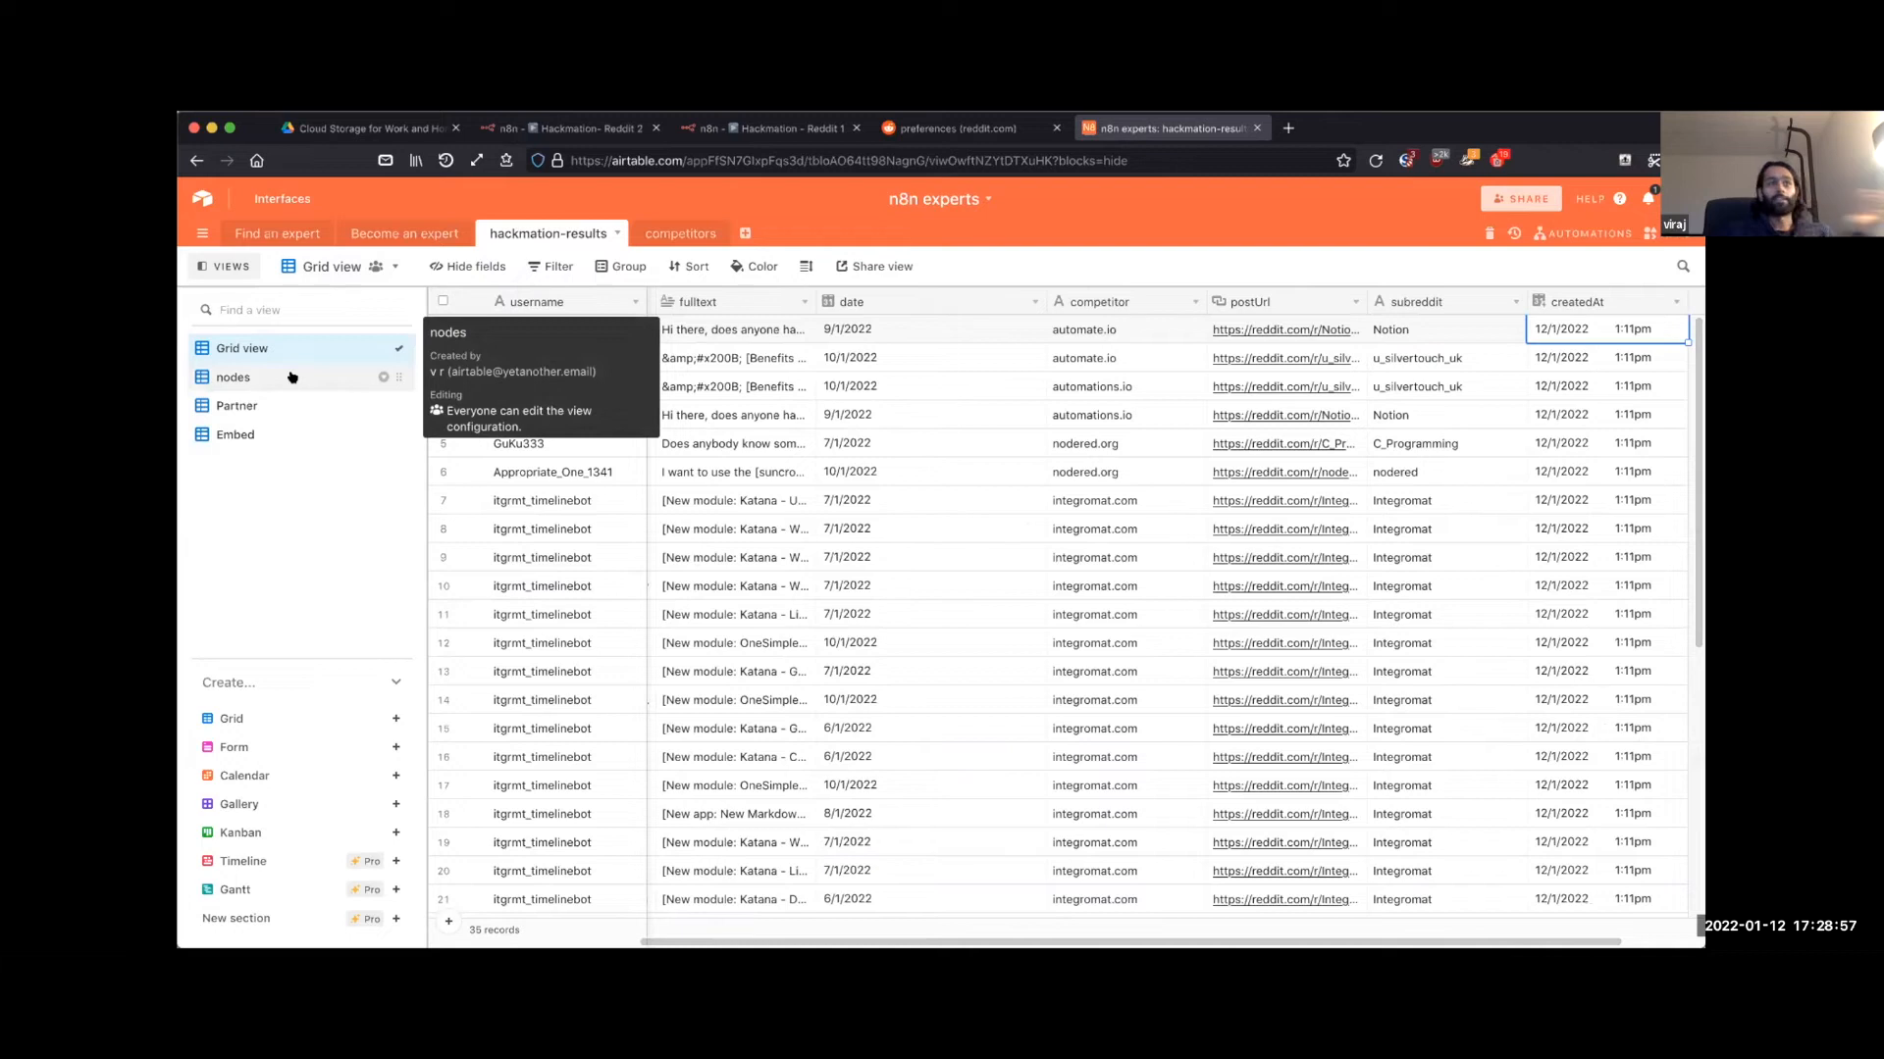
# Step: Review the nodes view's filter for node, integration, api, connector or module, then show Automations
pyautogui.click(231, 377)
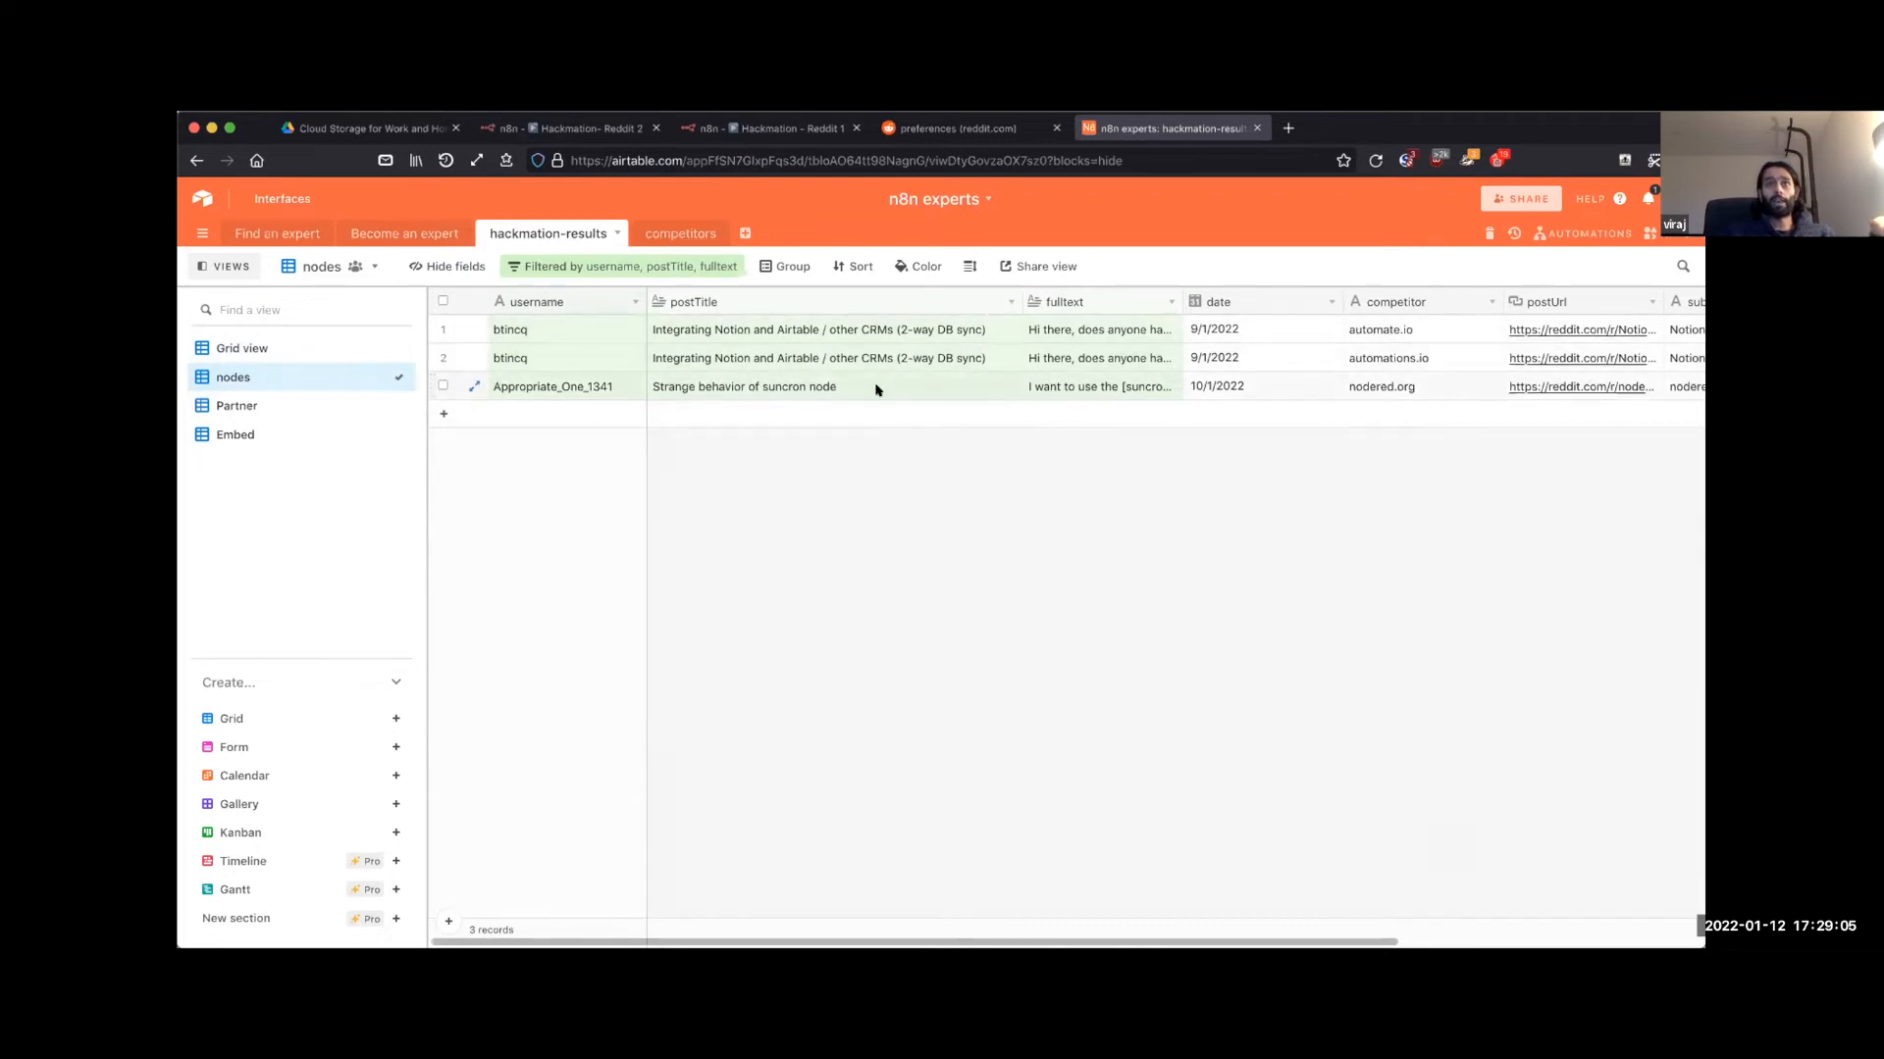
pyautogui.click(836, 386)
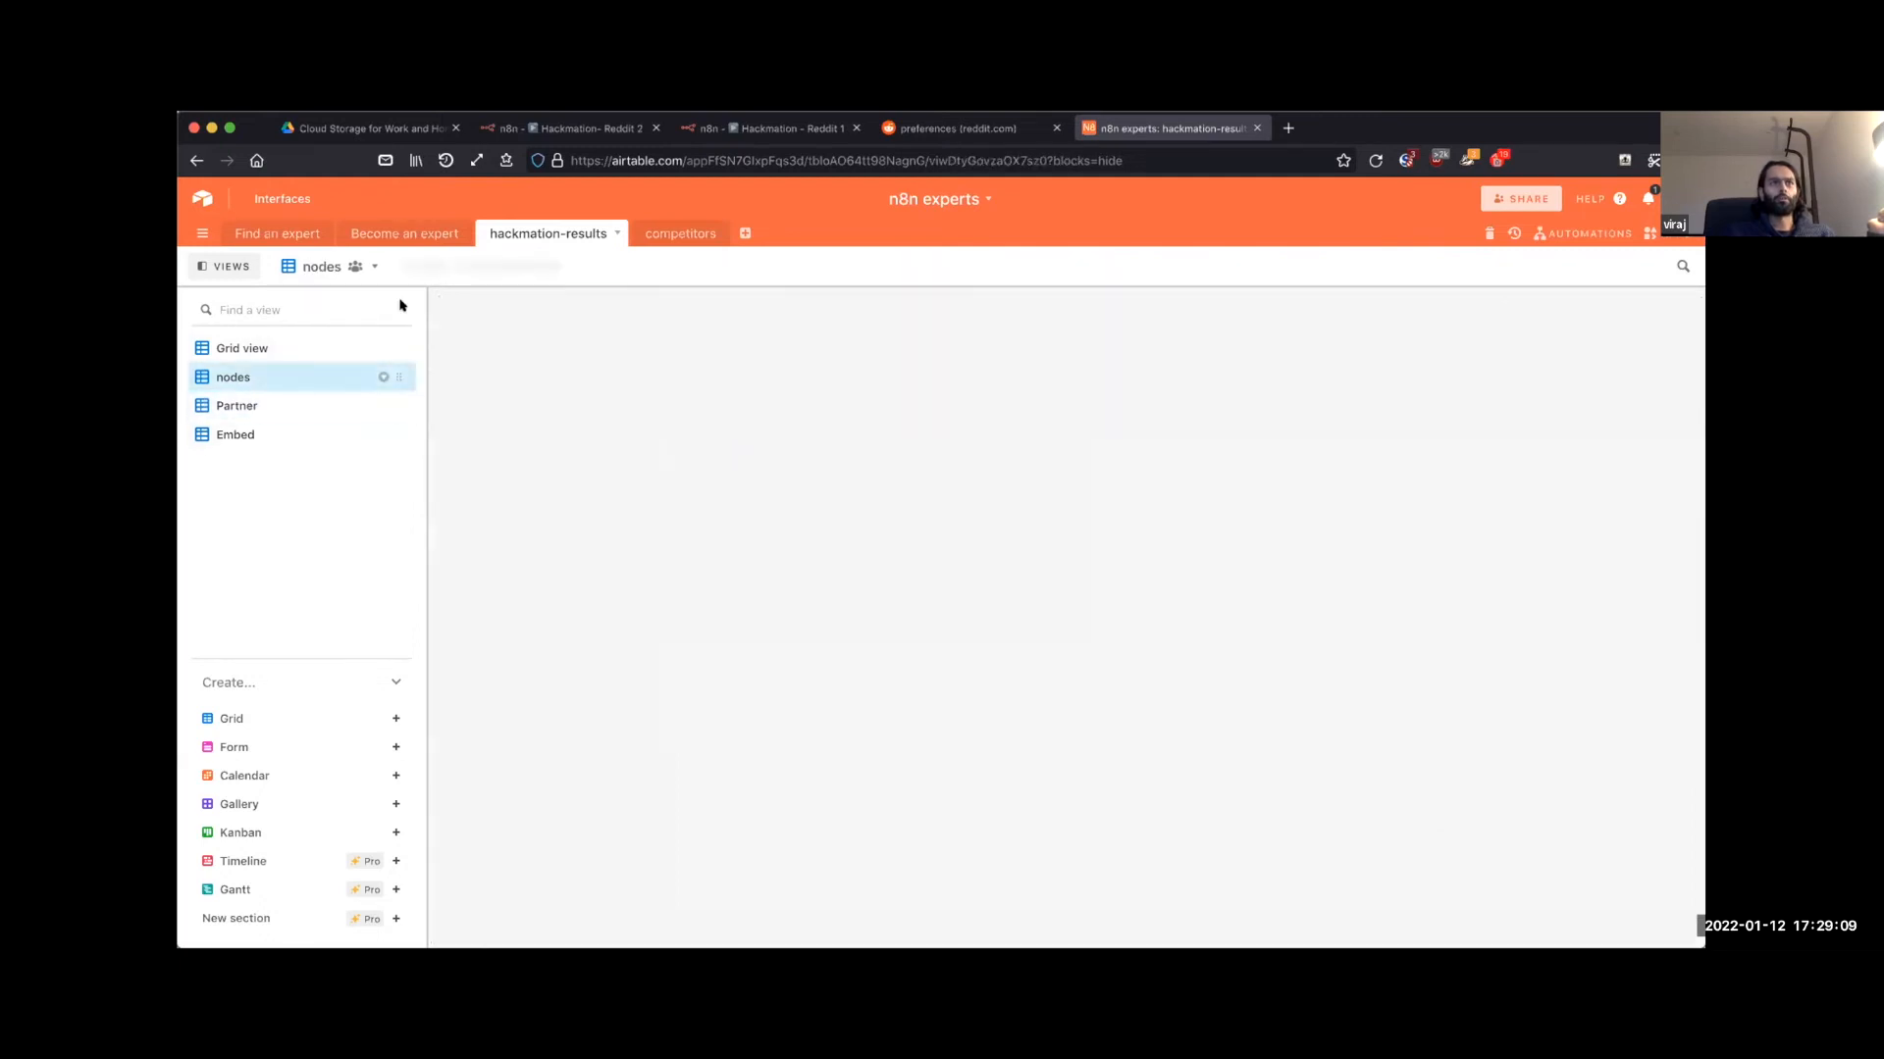
pyautogui.click(624, 265)
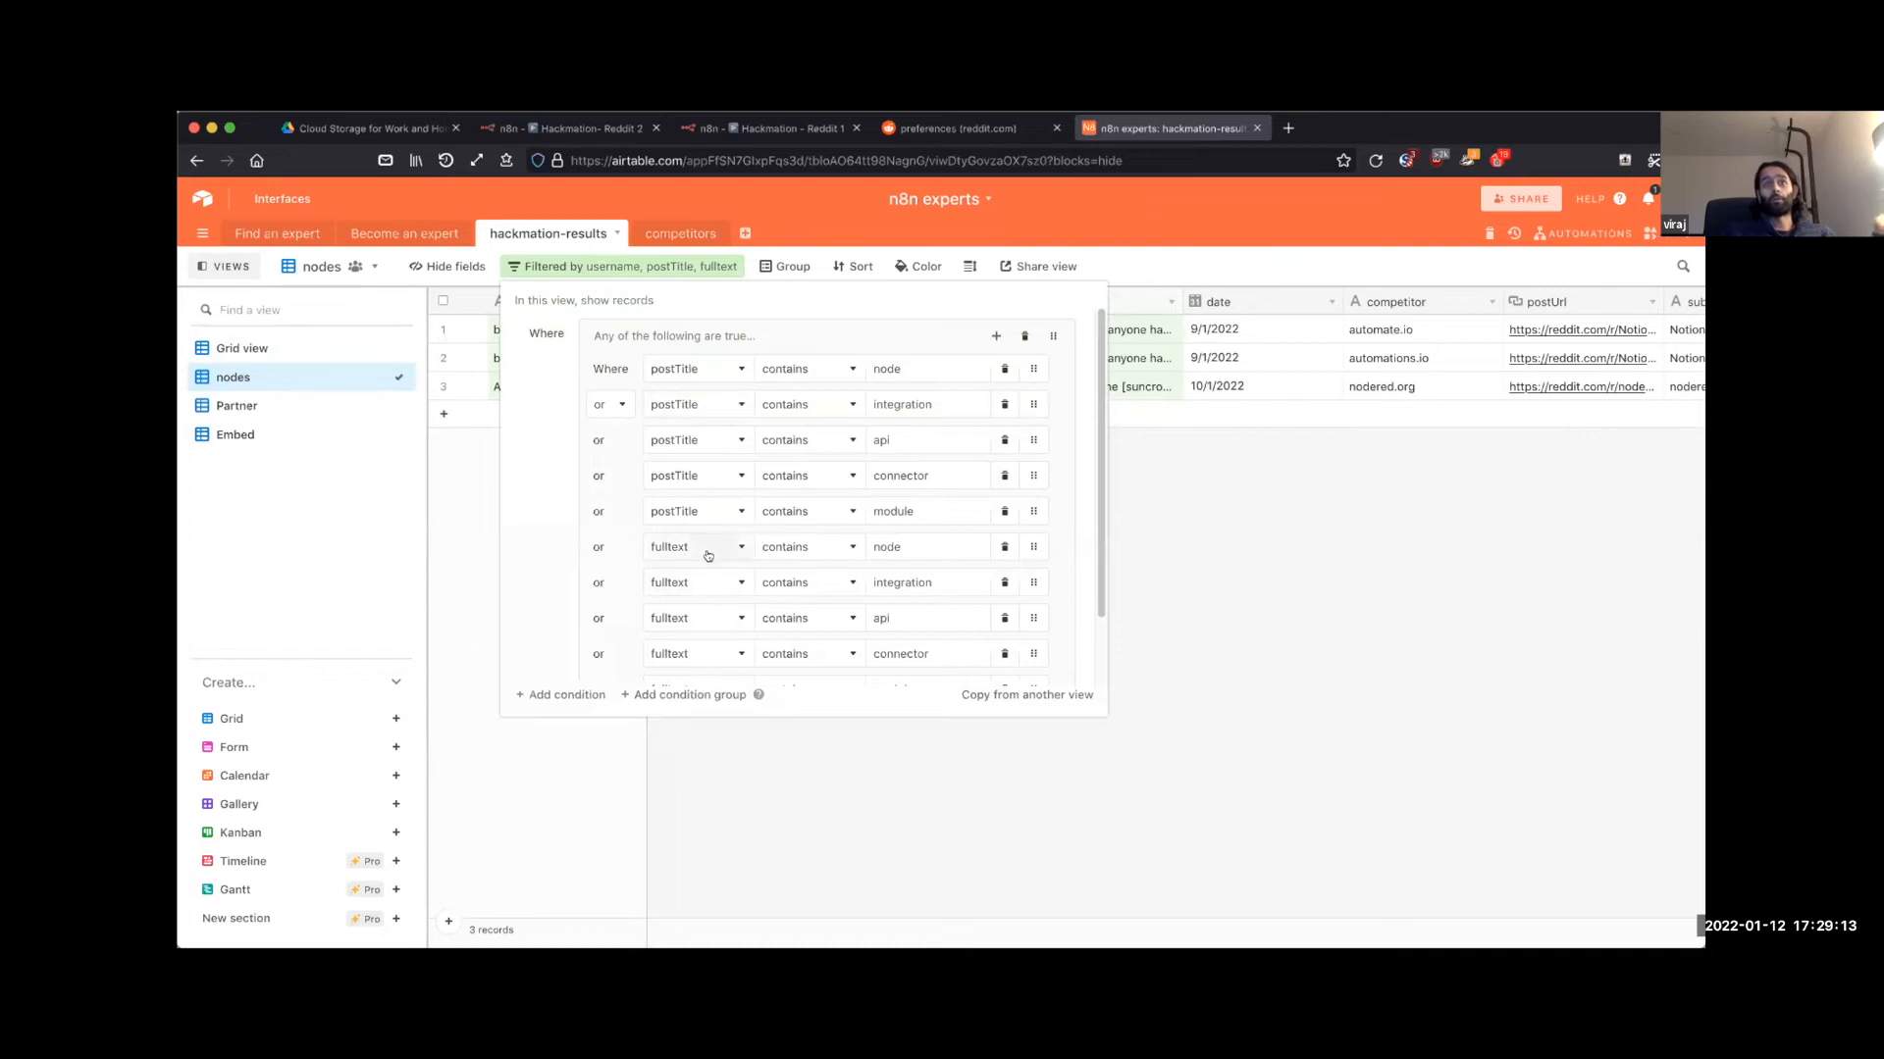
pyautogui.moveTo(949, 559)
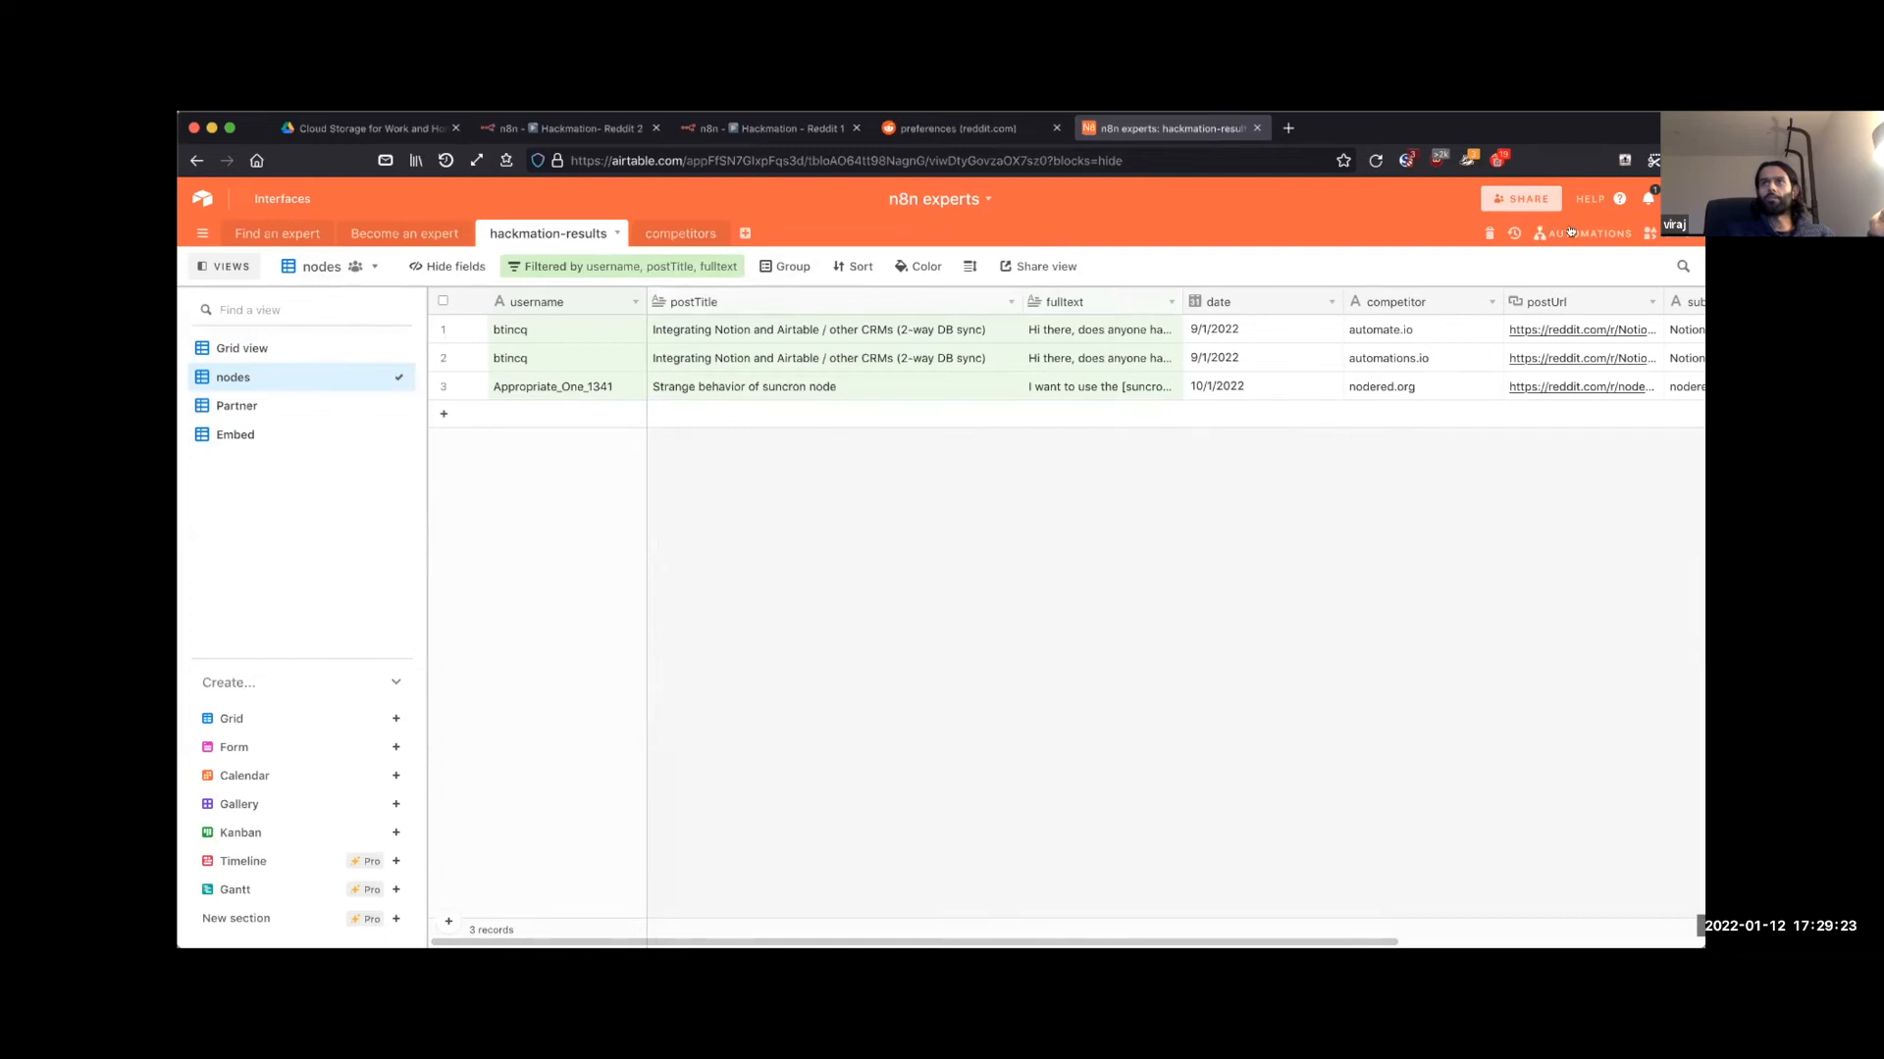
pyautogui.click(1585, 233)
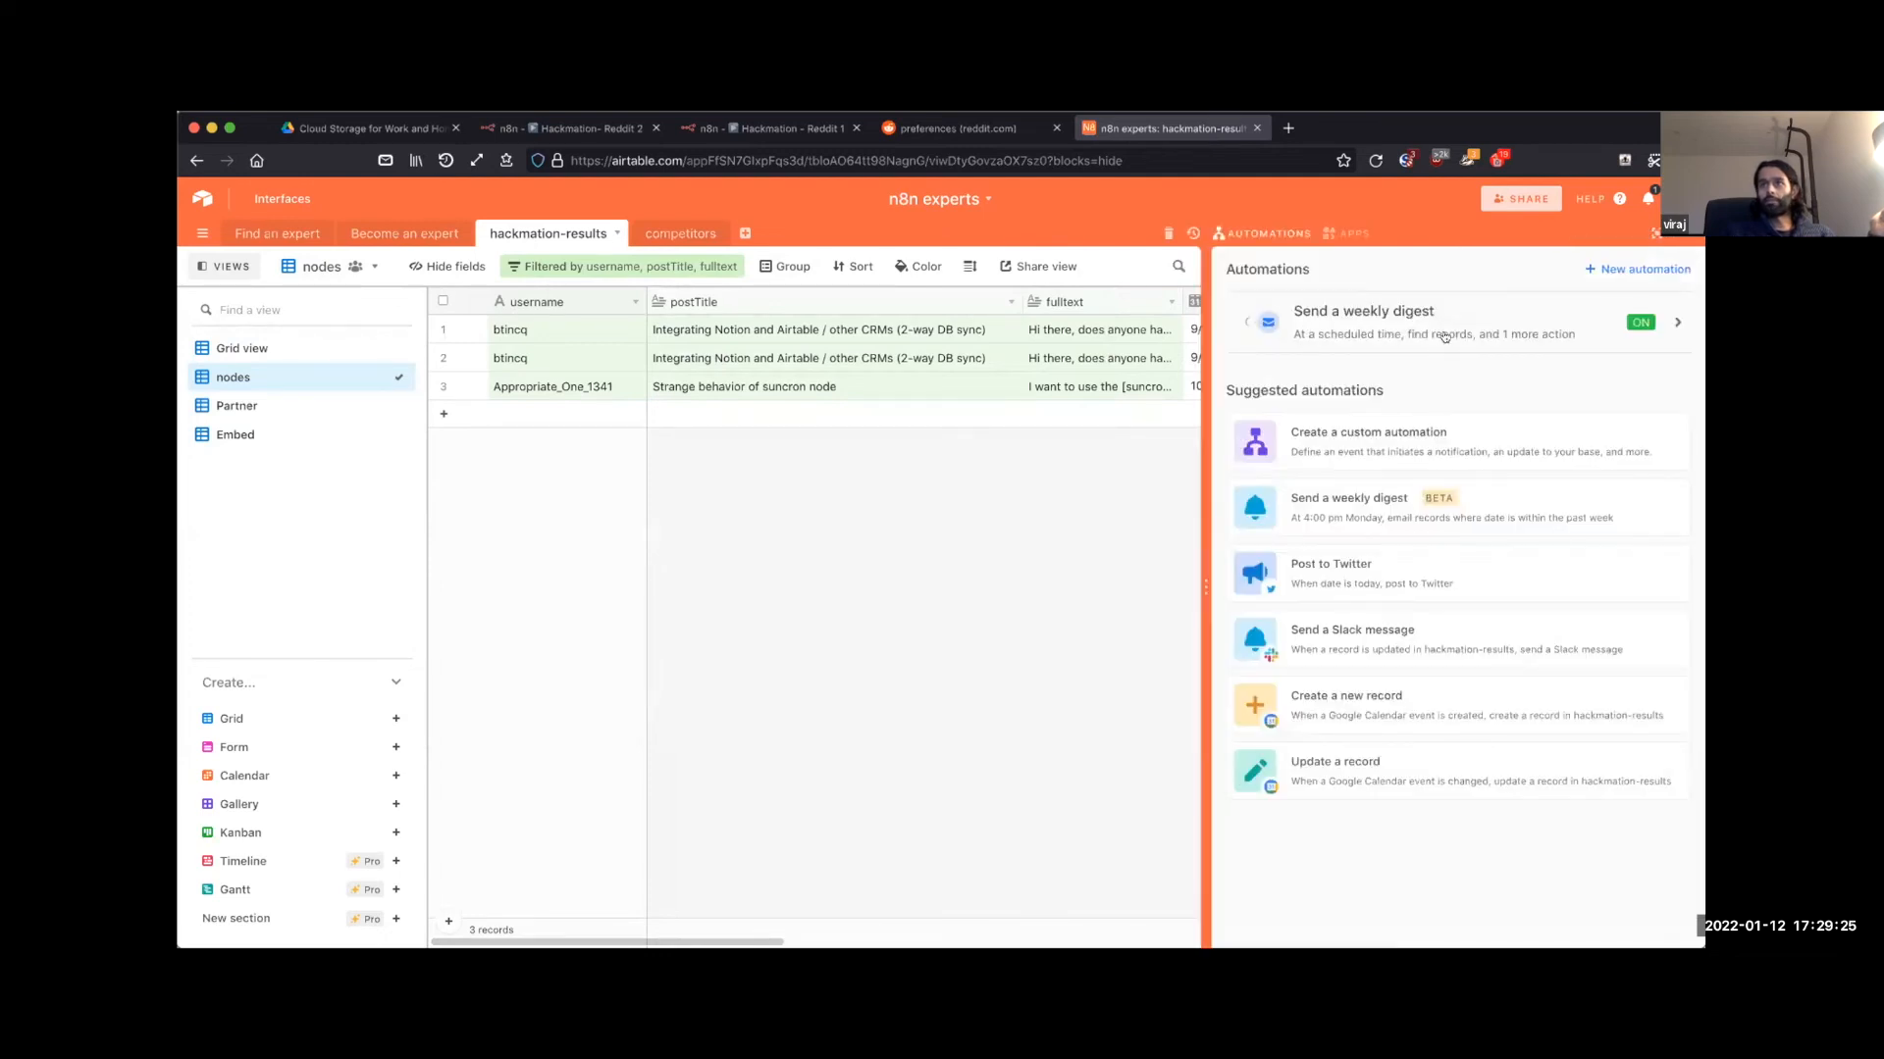
pyautogui.click(1363, 321)
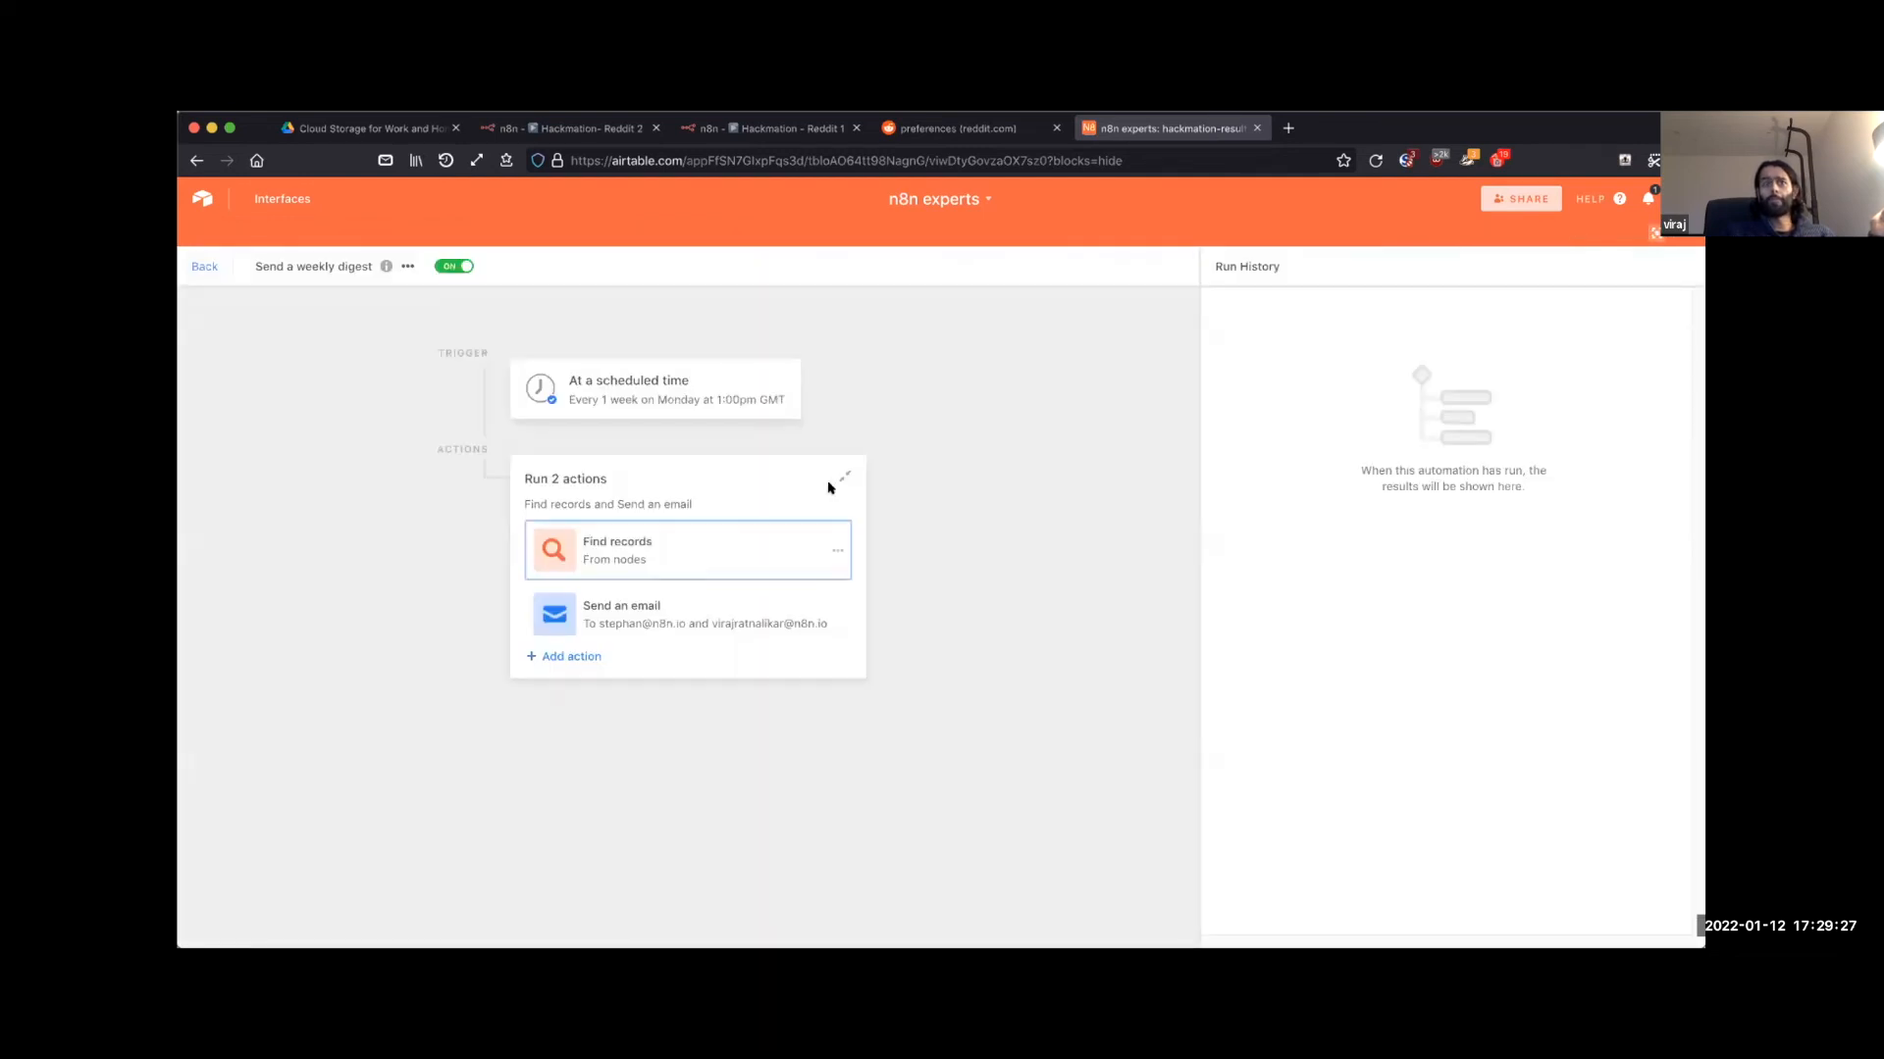
pyautogui.click(622, 614)
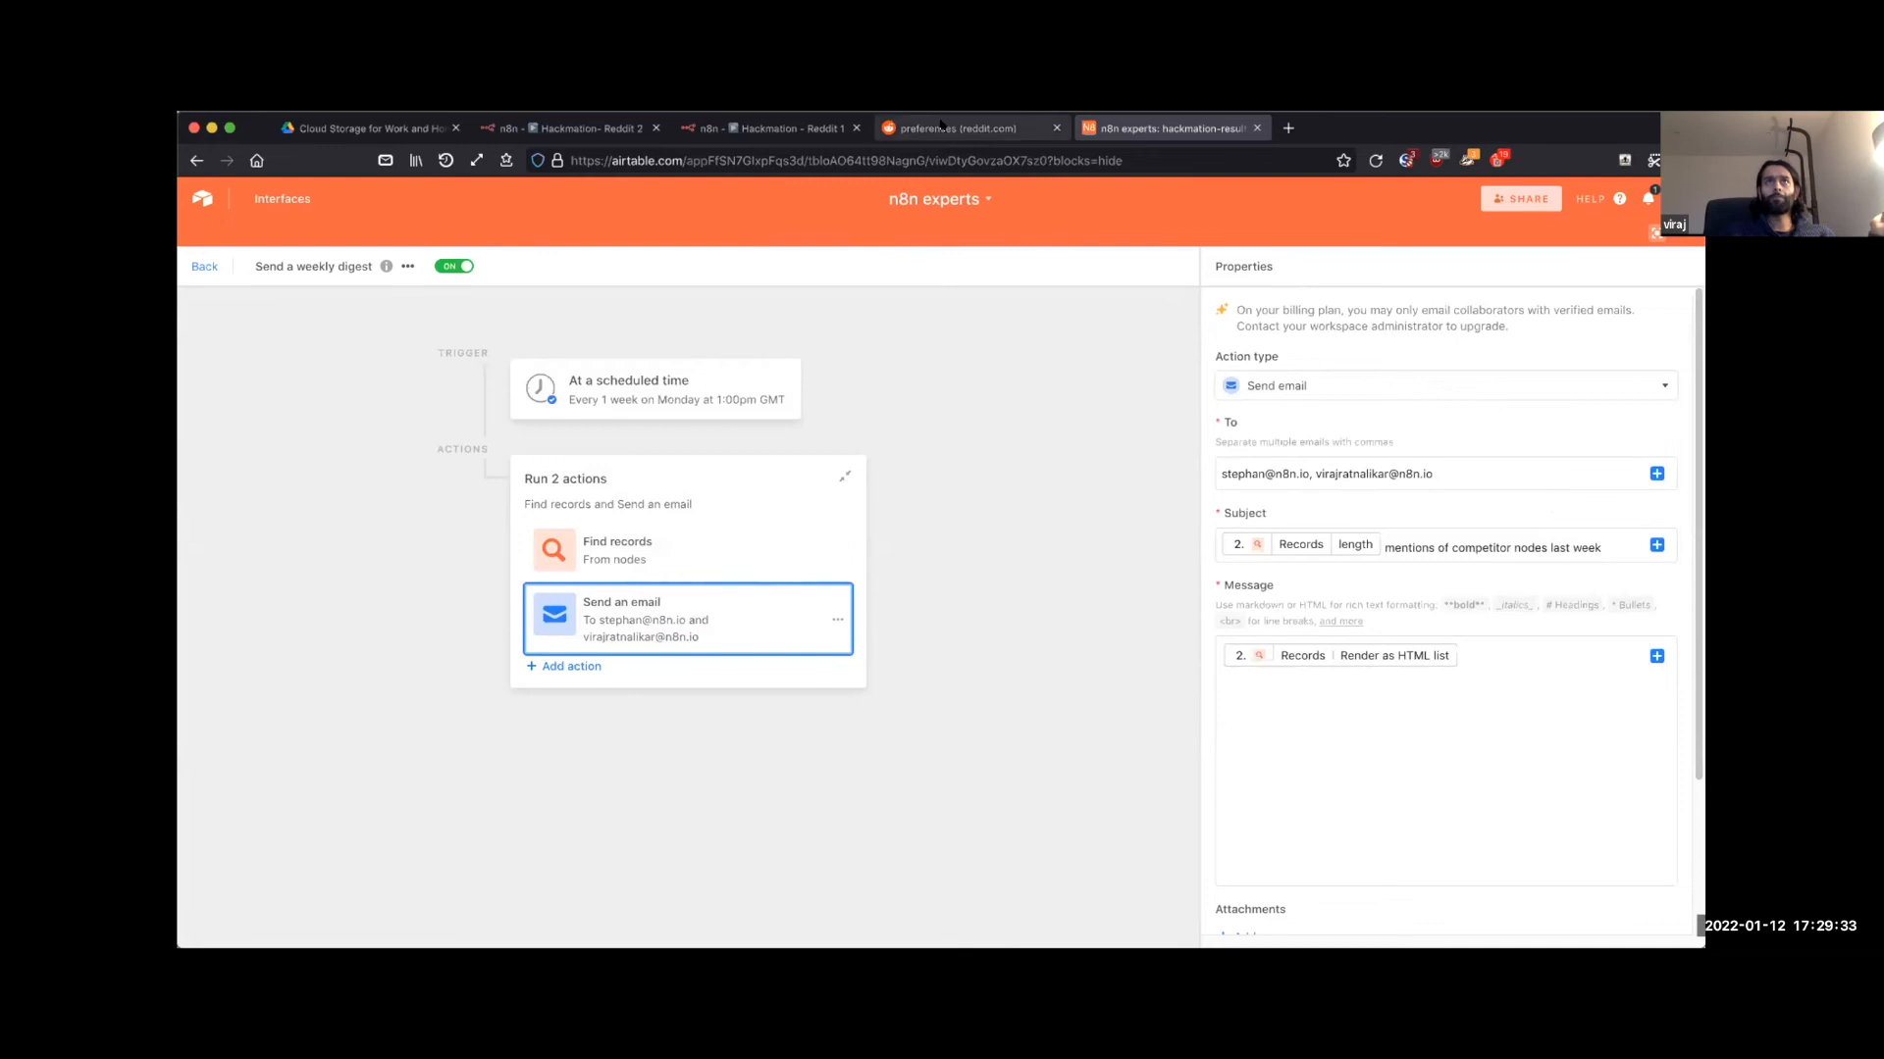
pyautogui.click(763, 128)
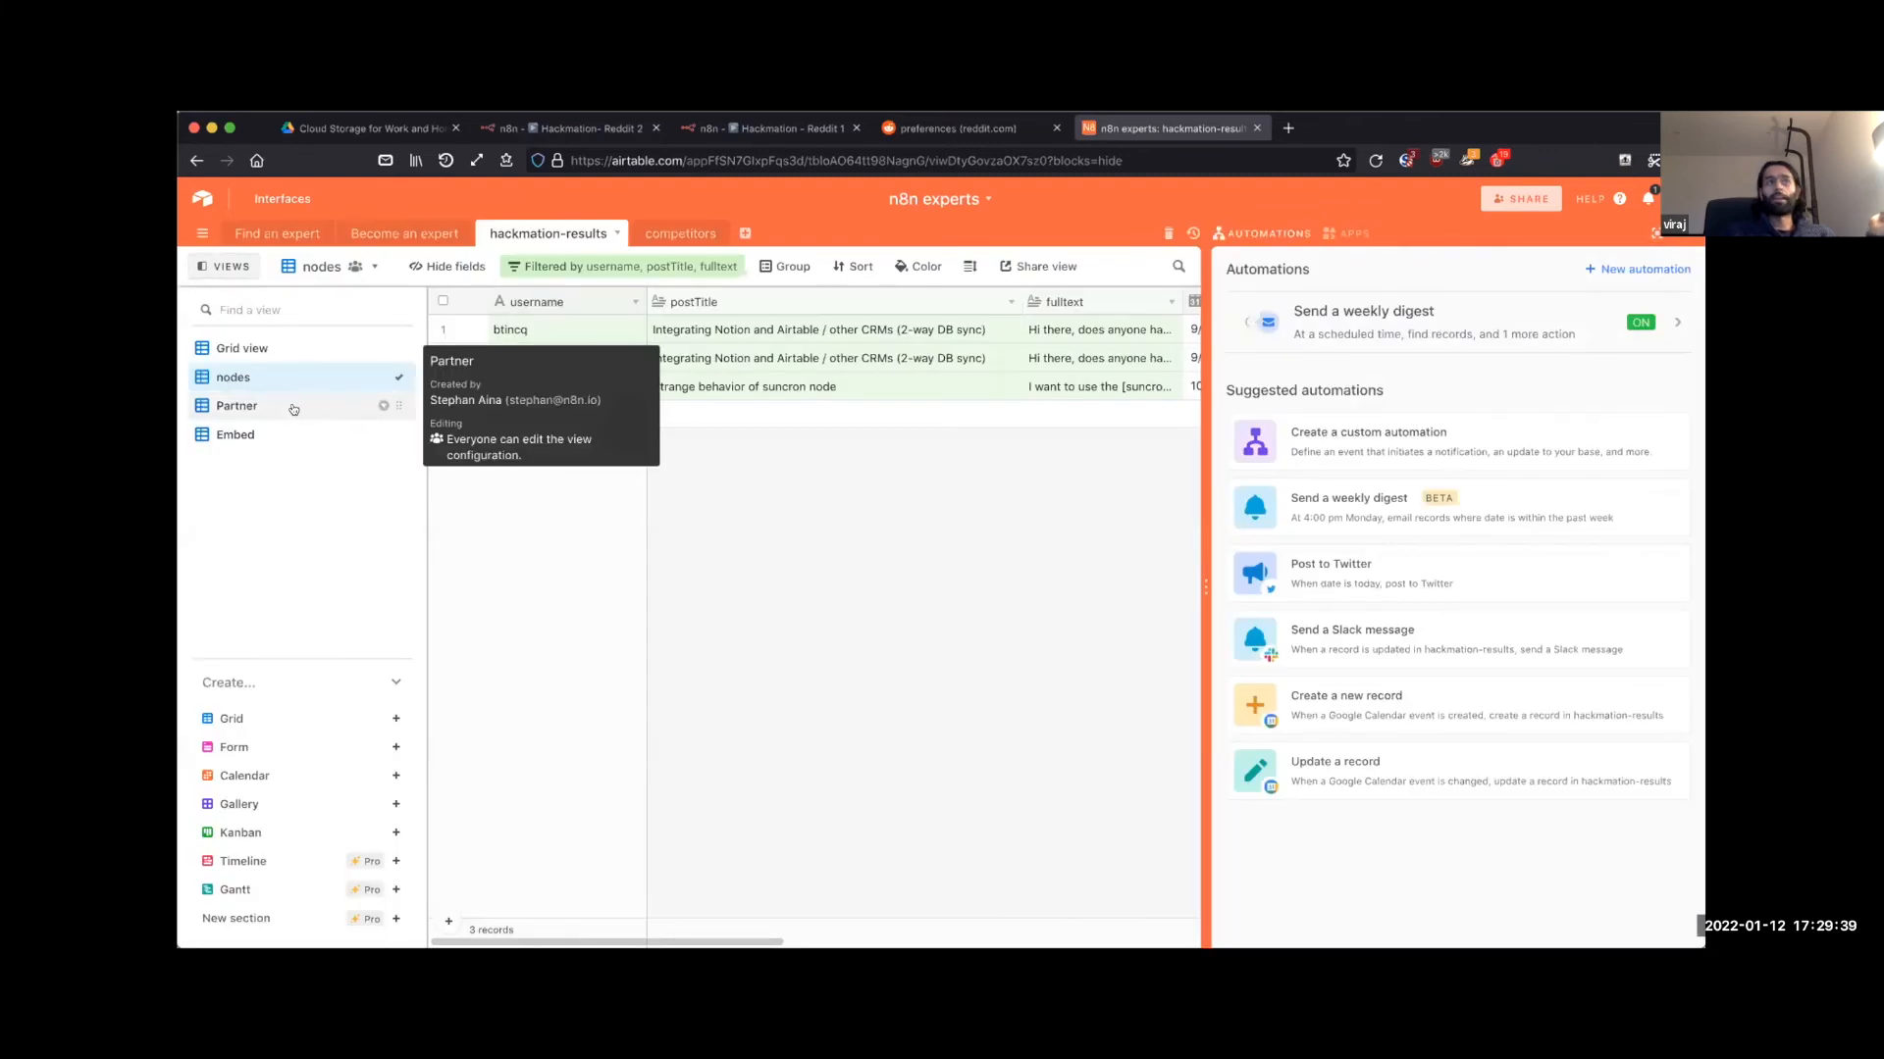
# Step: Review the Partner view's two partner-mention posts, then switch to the empty Embed view
pyautogui.click(237, 405)
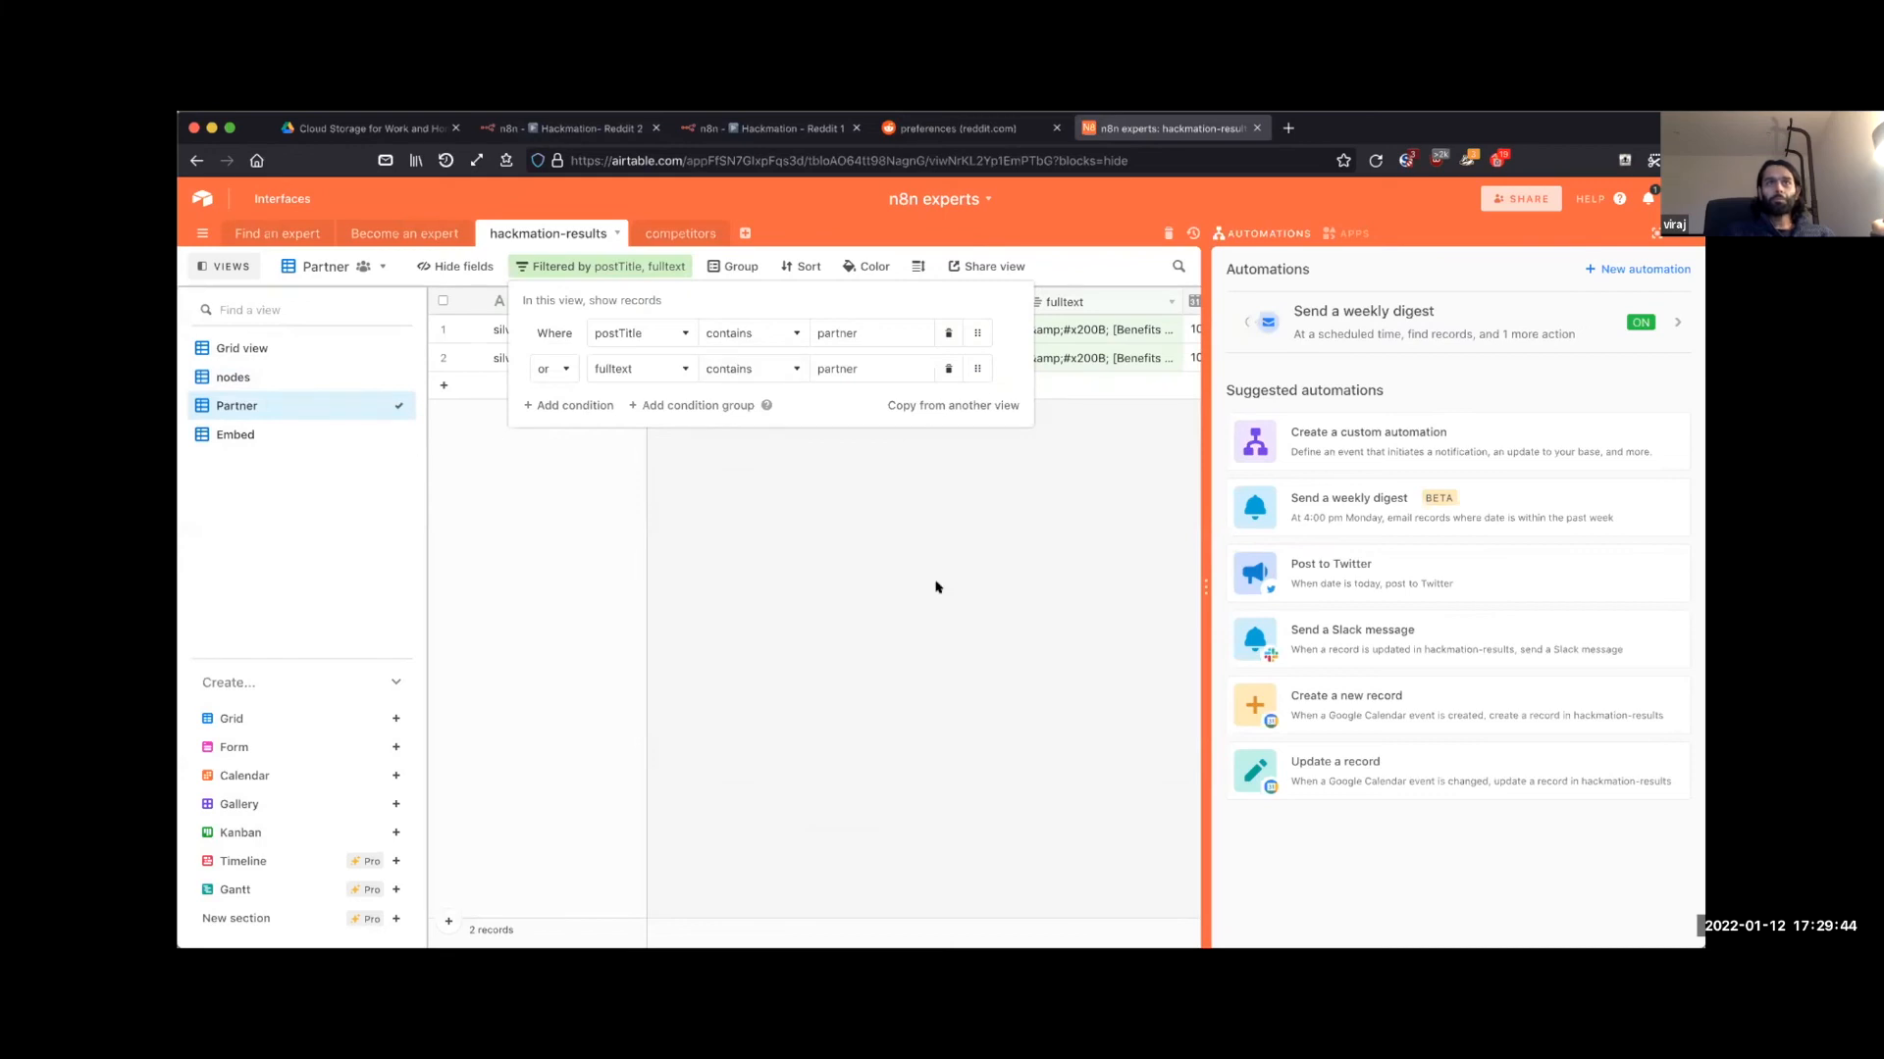
pyautogui.click(938, 587)
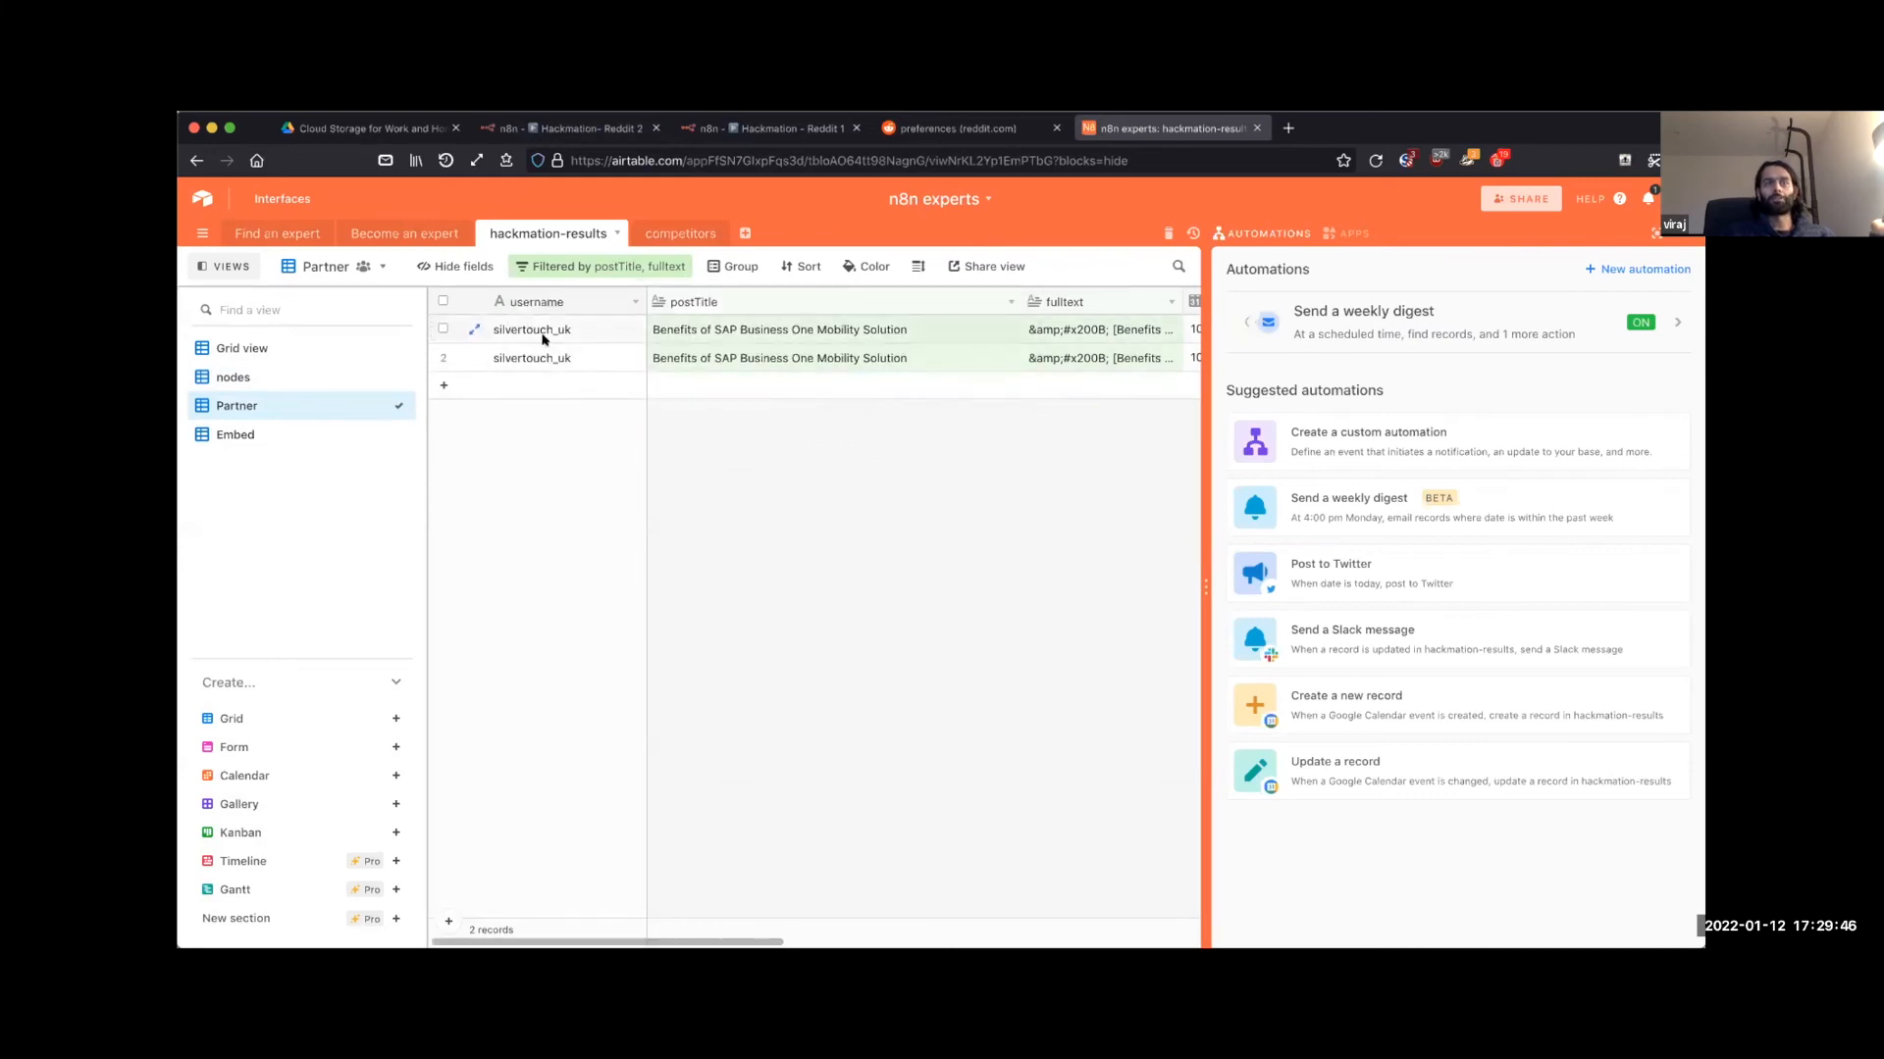
pyautogui.click(531, 330)
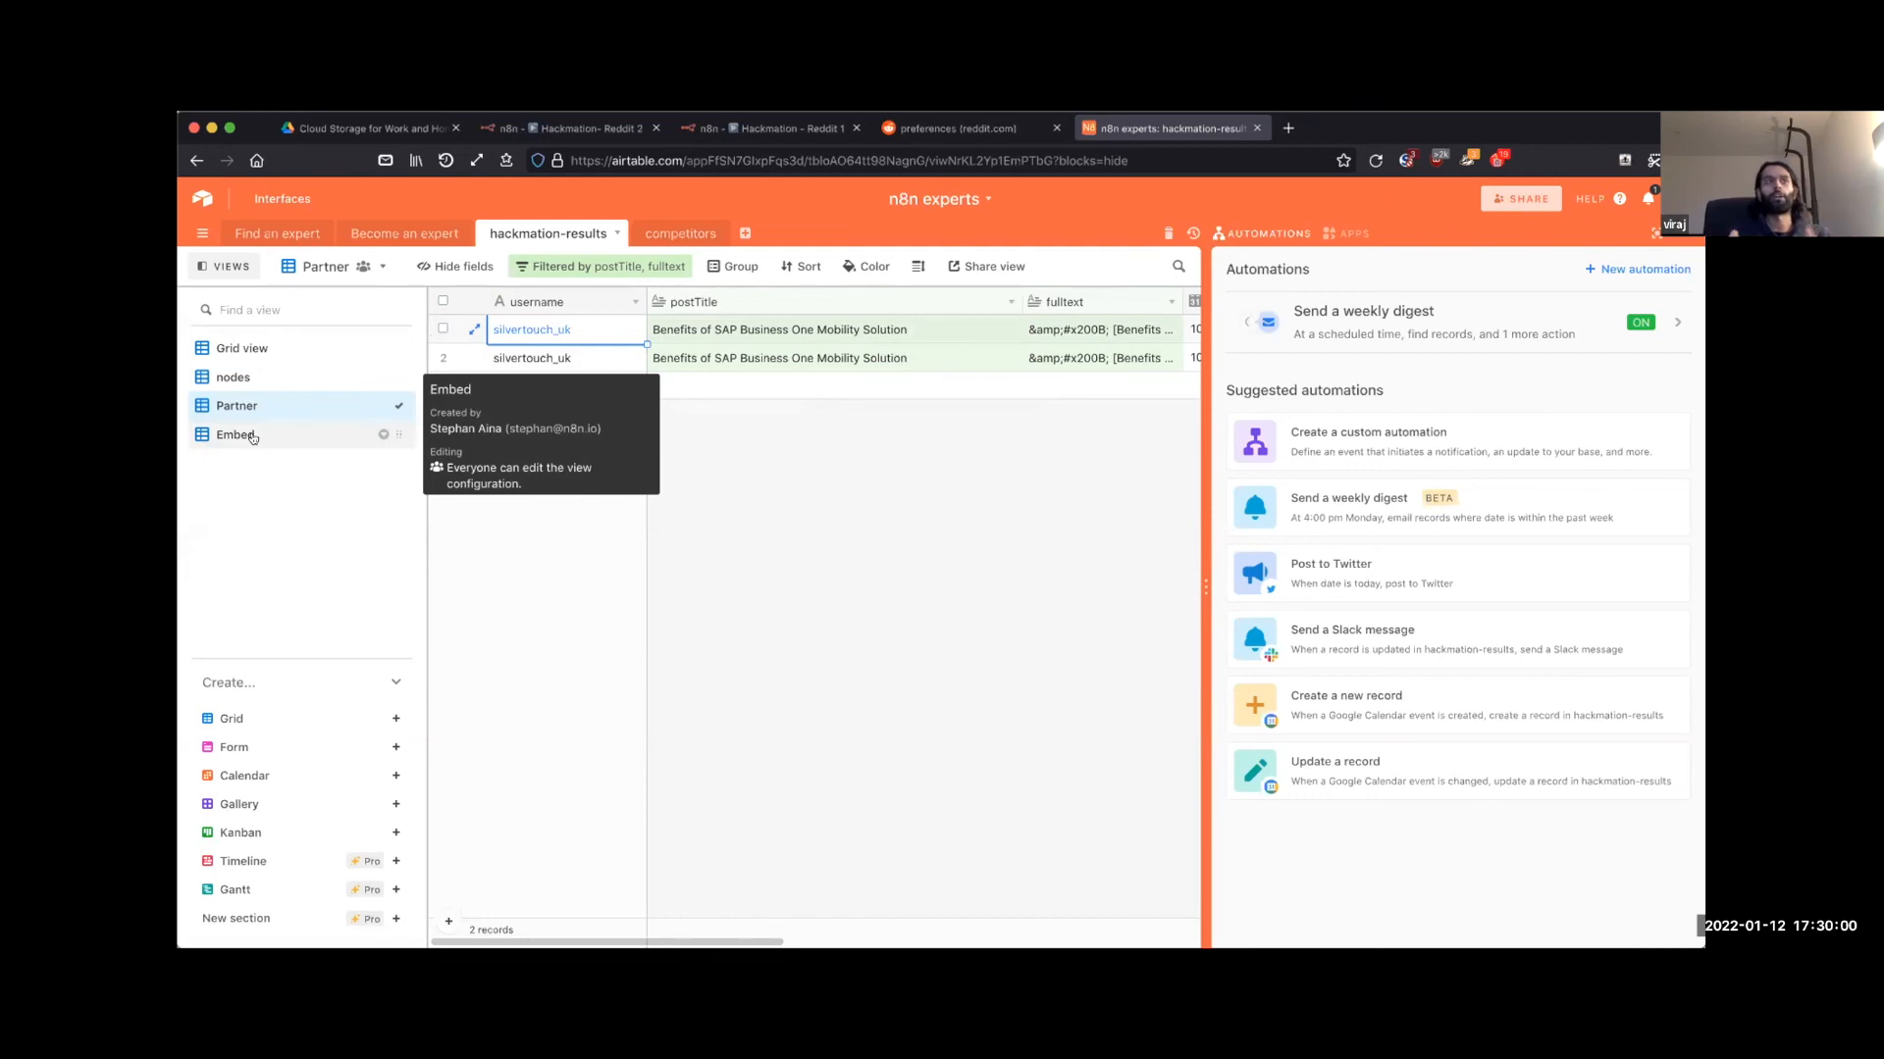
pyautogui.click(235, 434)
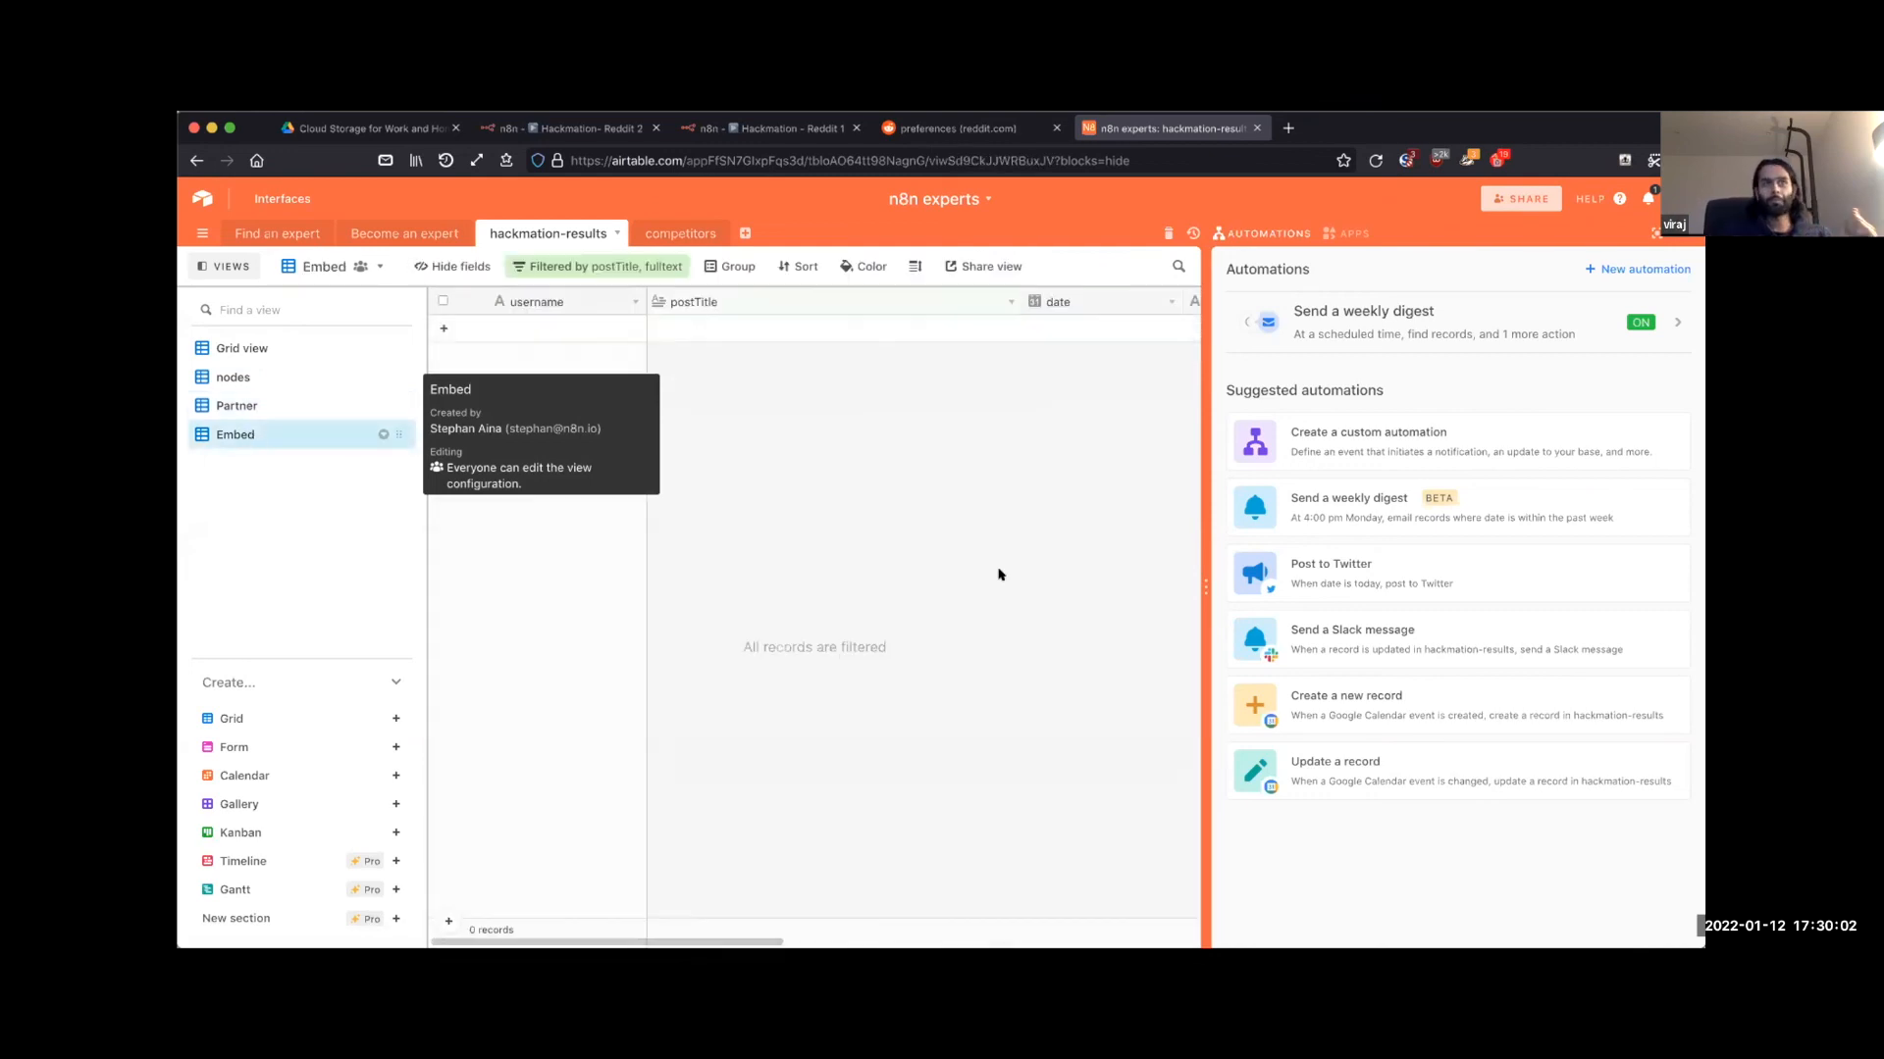